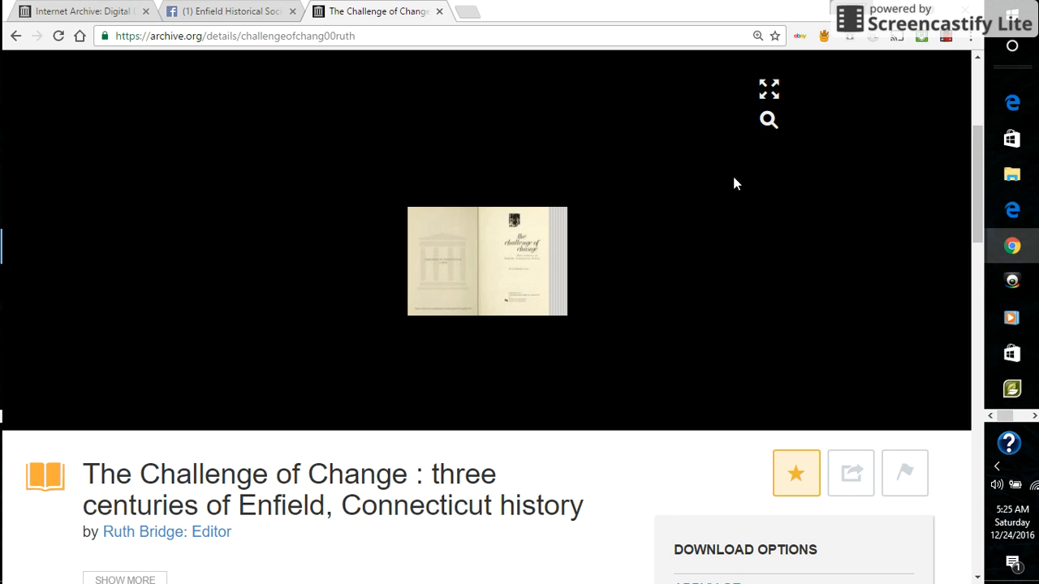
mouse_move(694, 208)
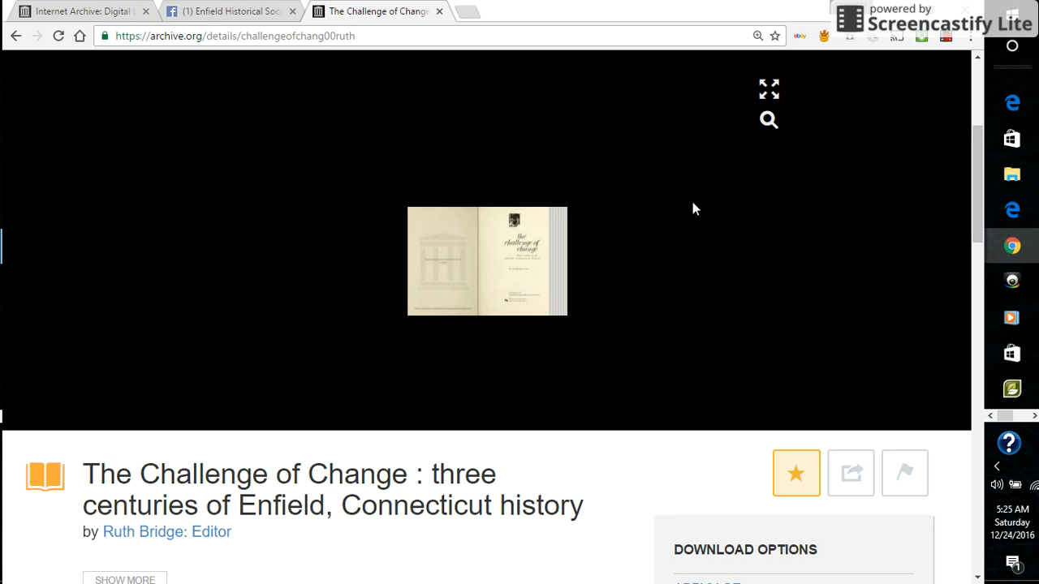
mouse_move(686, 201)
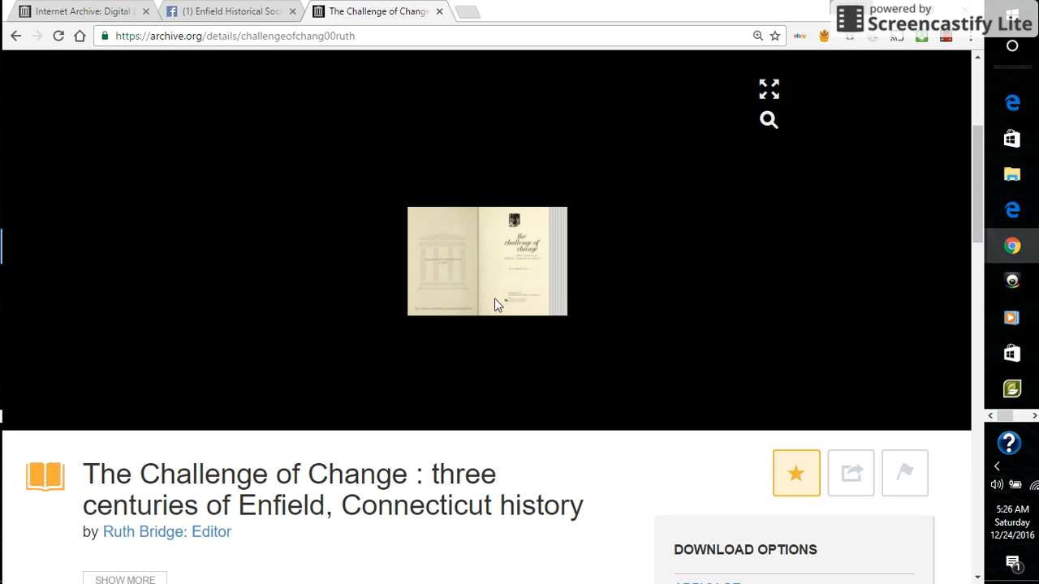
mouse_move(523, 282)
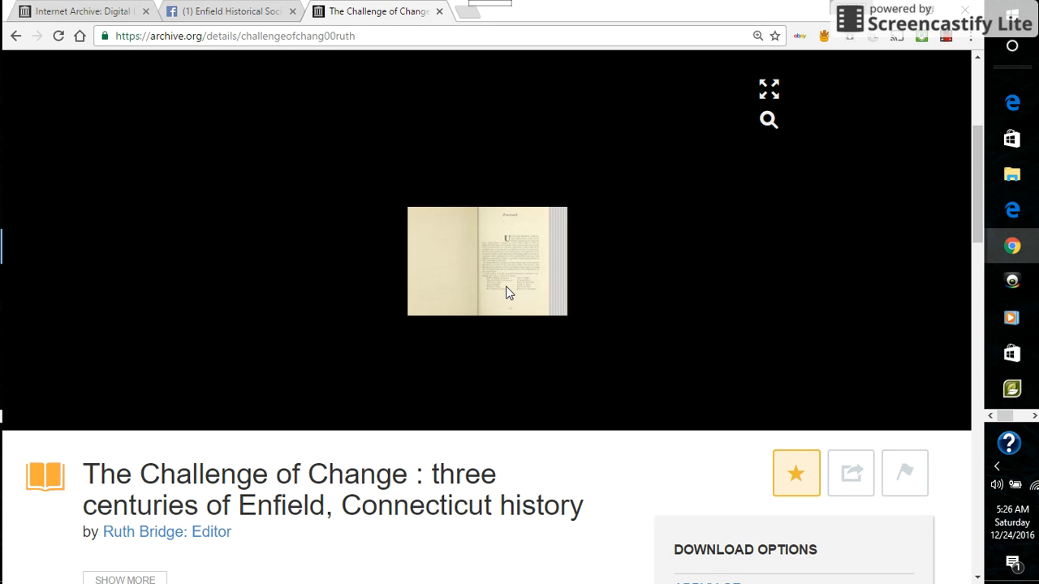
mouse_move(691, 119)
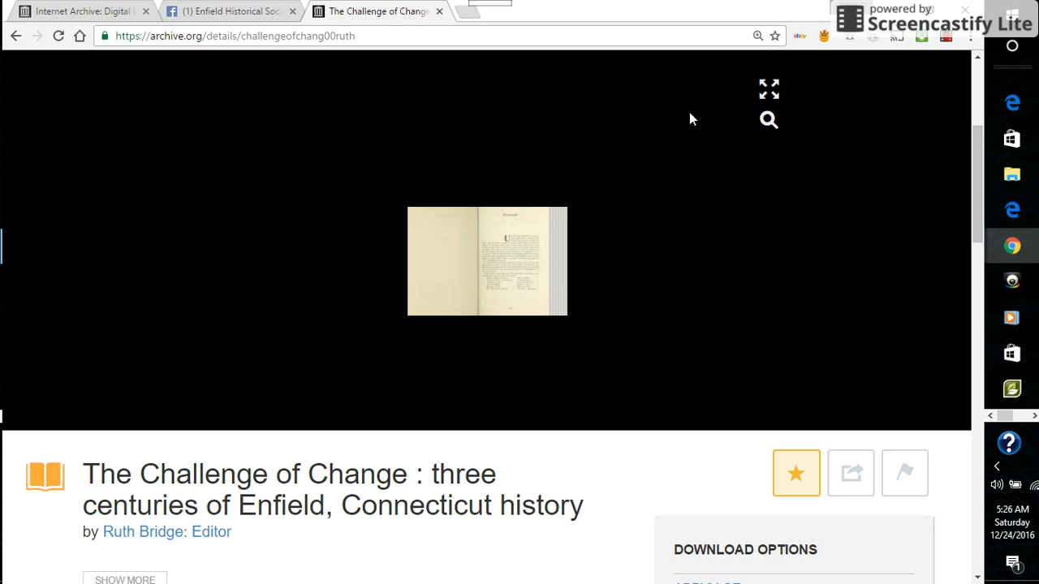
mouse_move(768, 87)
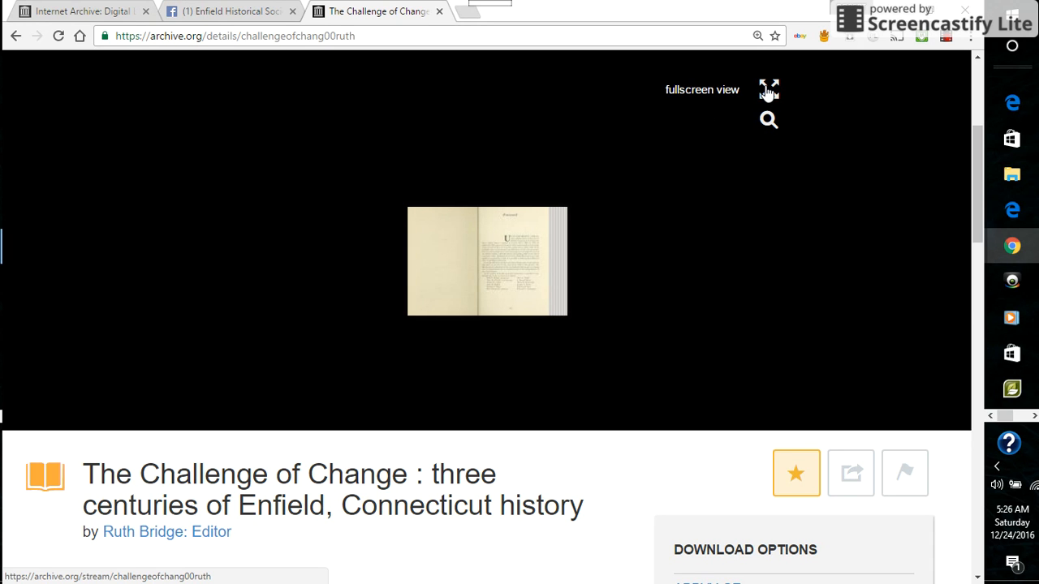
- Open 'The Challenge of Change' in the full BookReader as a two-page spread
click(767, 89)
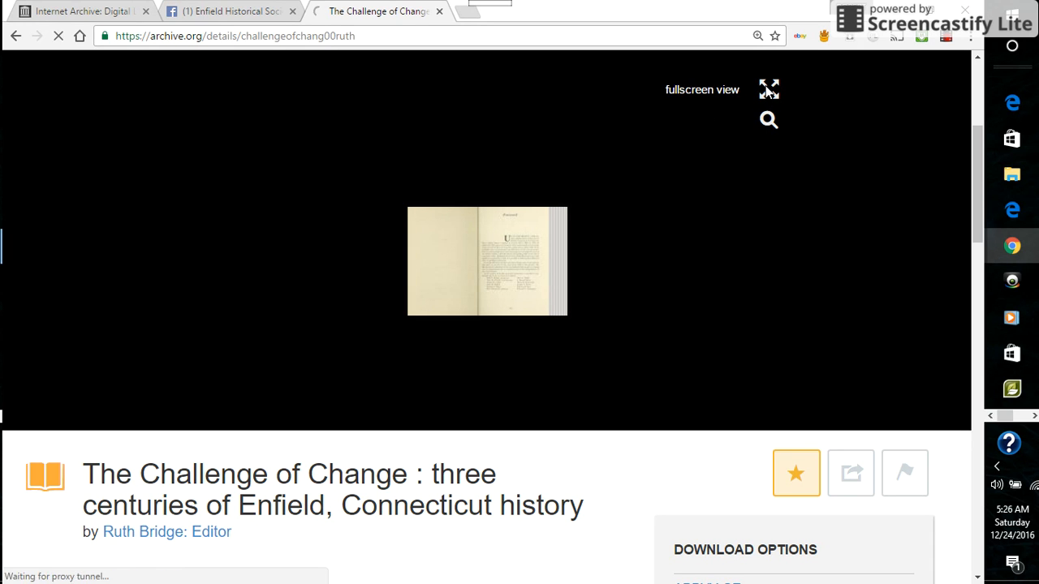
click(768, 89)
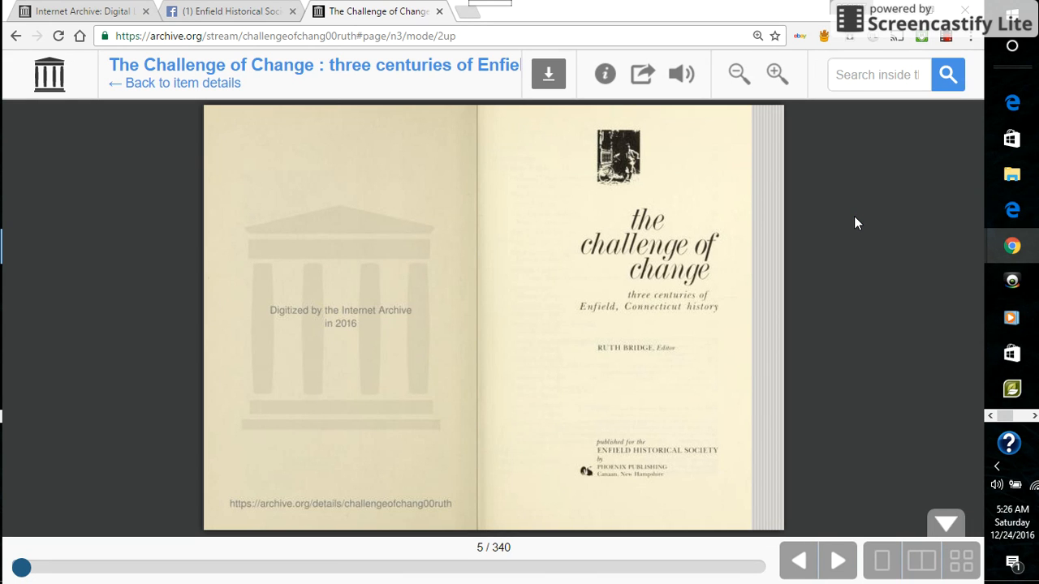
mouse_move(635, 339)
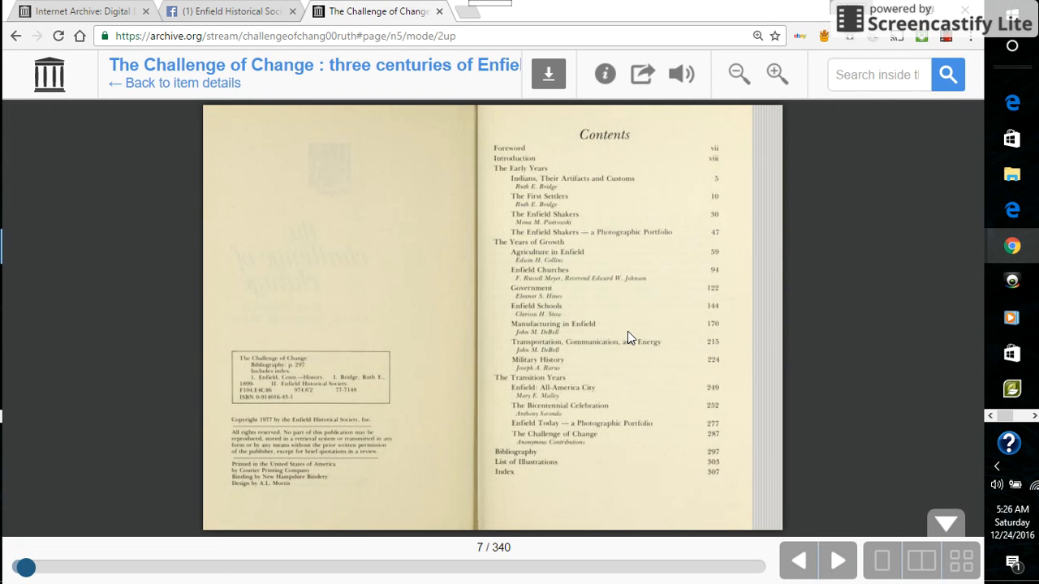
mouse_move(620, 243)
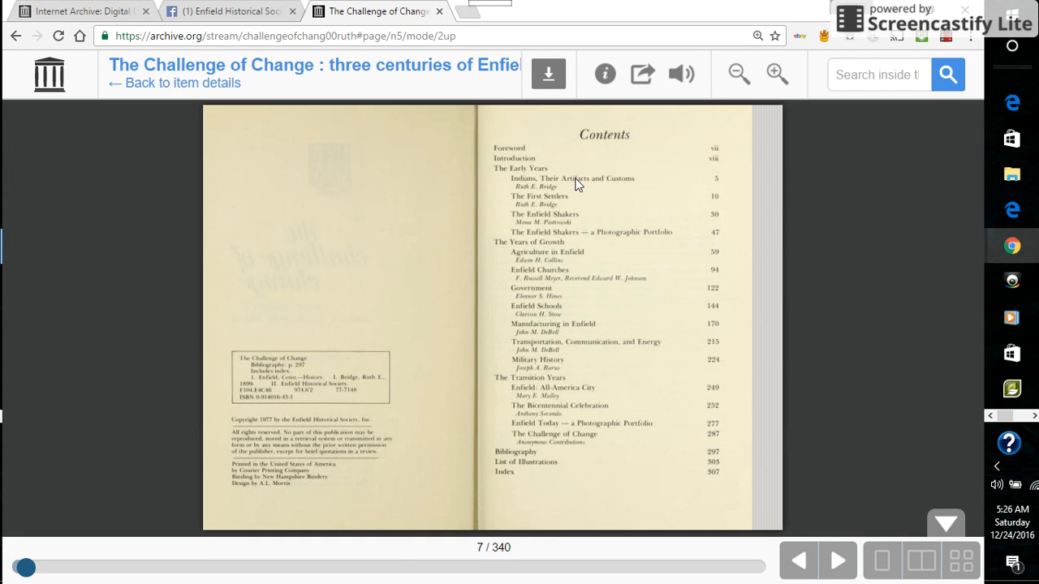
mouse_move(655, 344)
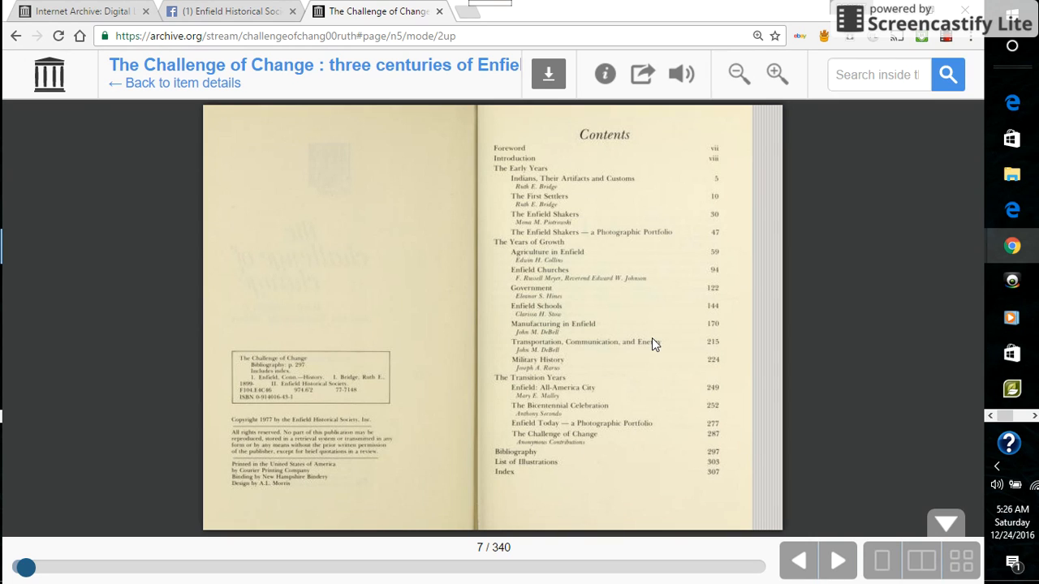
mouse_move(639, 341)
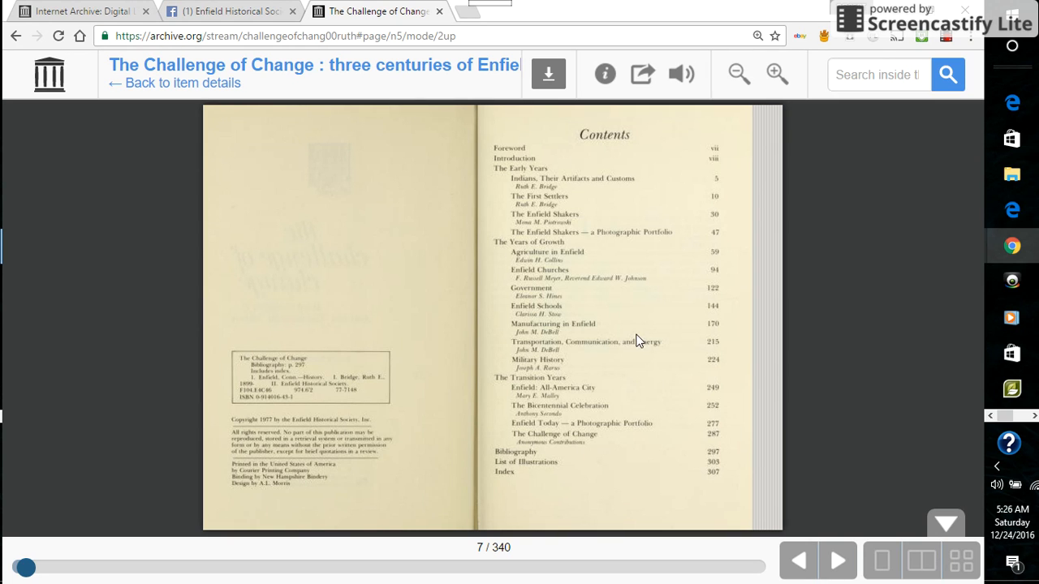
mouse_move(568, 358)
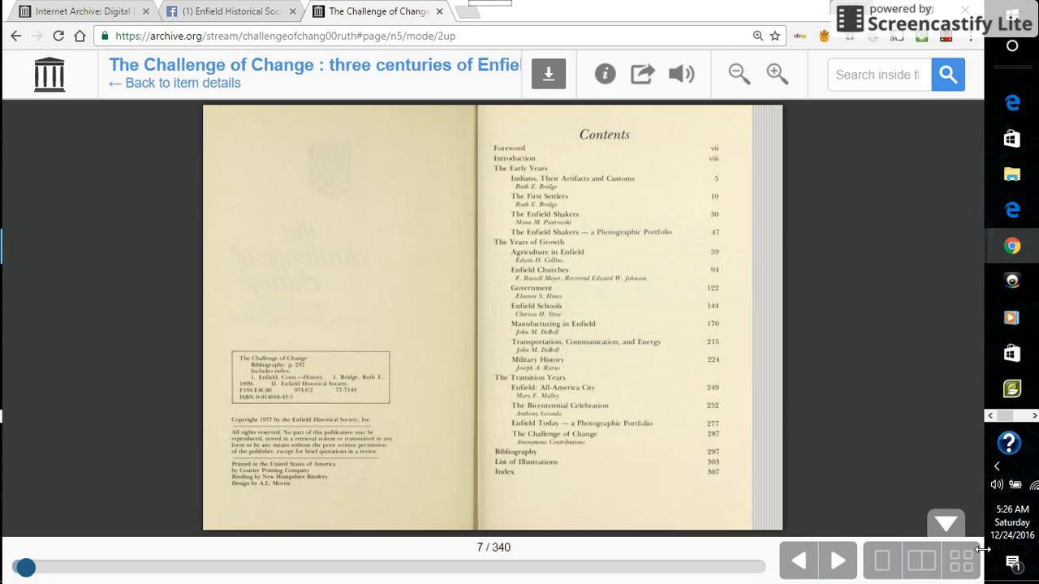
- Switch from the thumbnail grid to one-page view at the copyright page (6/340)
click(960, 560)
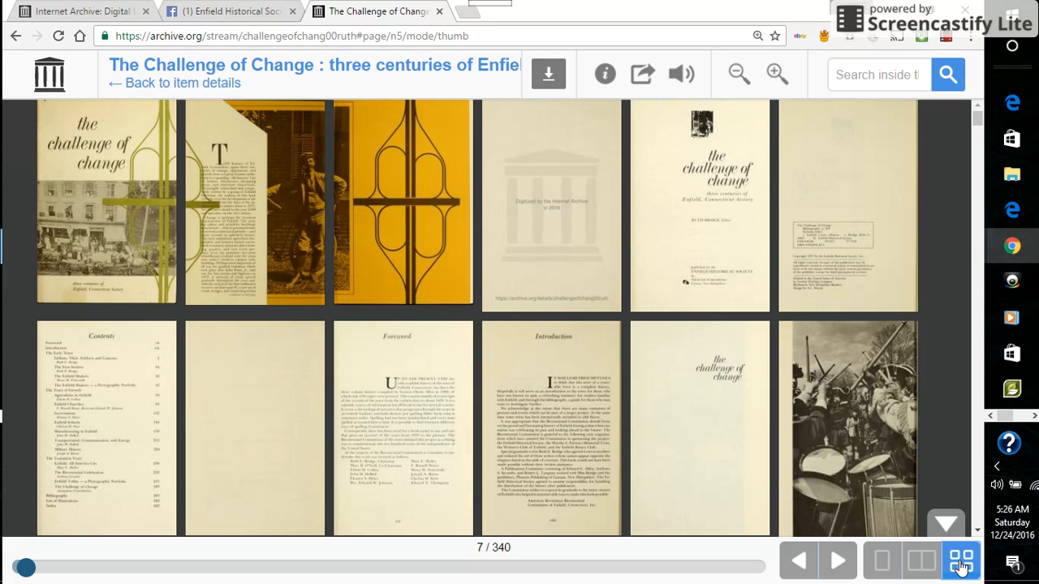
click(881, 560)
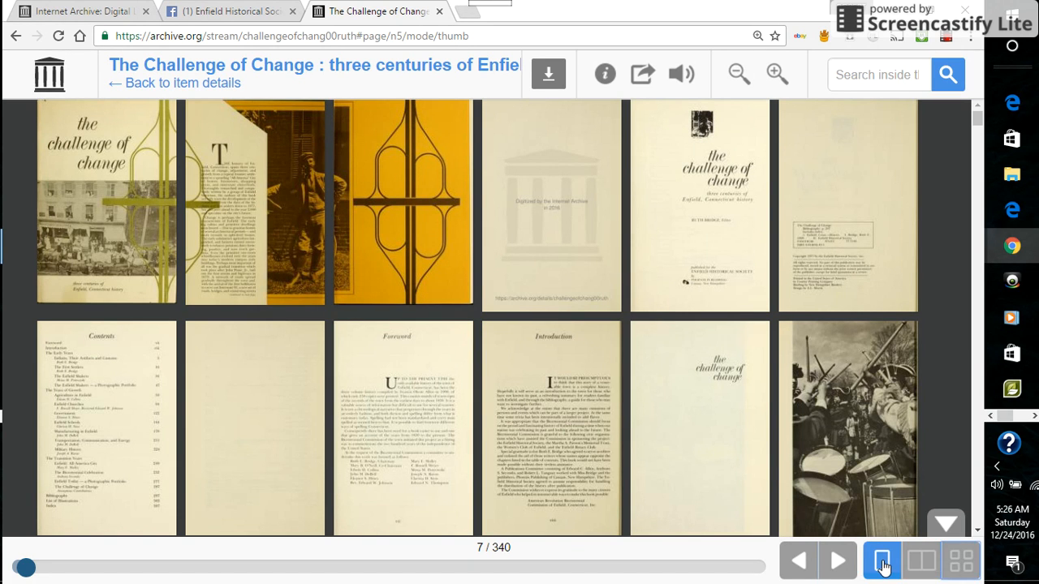
click(882, 560)
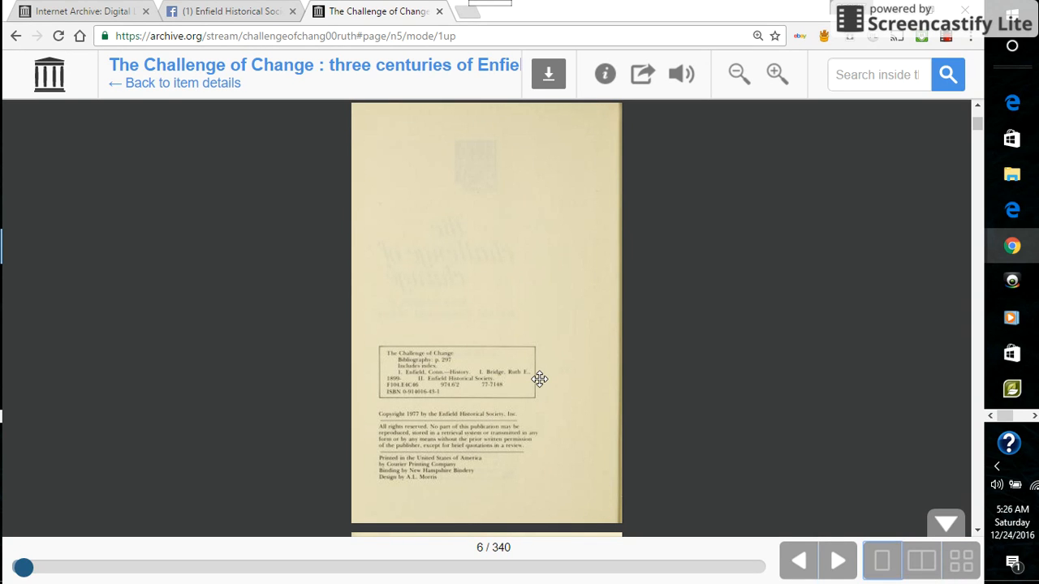
mouse_move(541, 389)
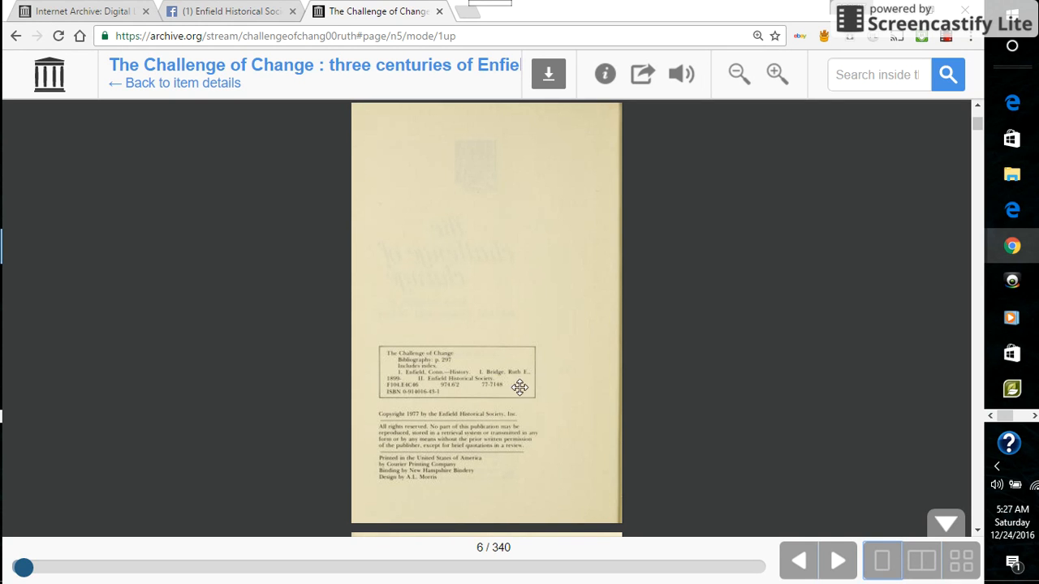
mouse_move(960, 389)
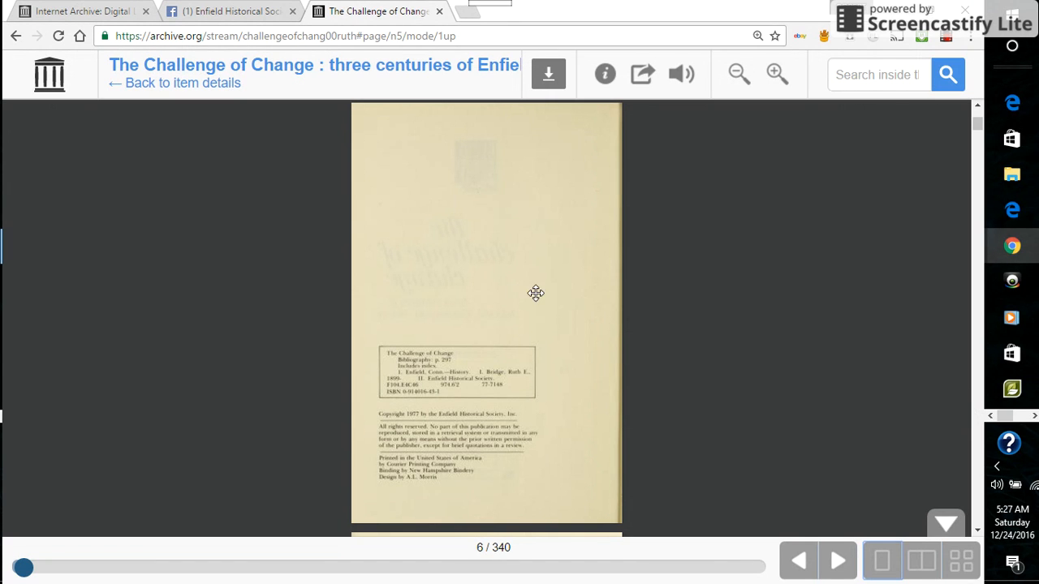
mouse_move(769, 98)
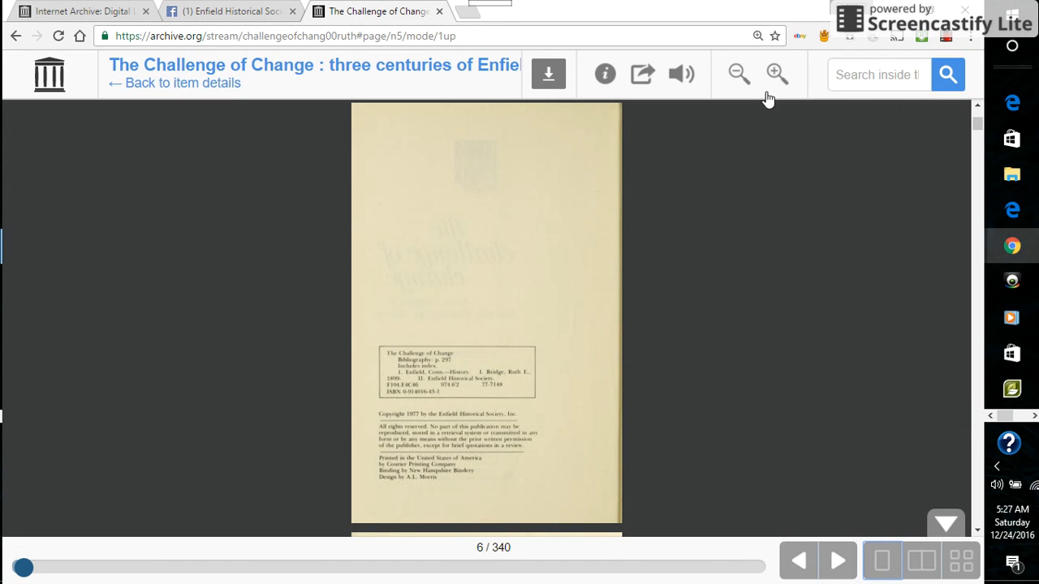
mouse_move(774, 74)
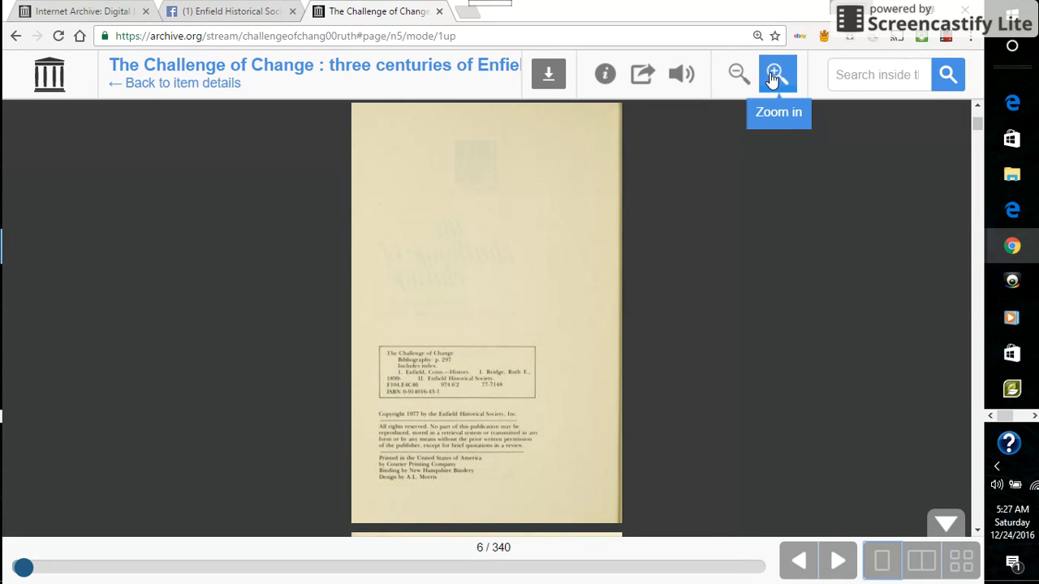
- Zoom in three times to enlarge the page for reading
click(776, 74)
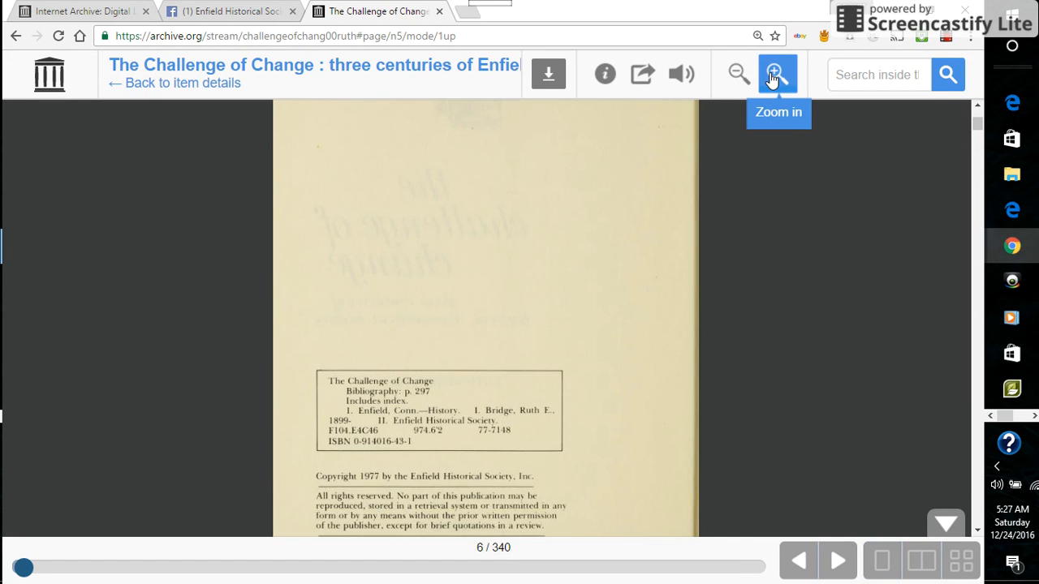
click(776, 73)
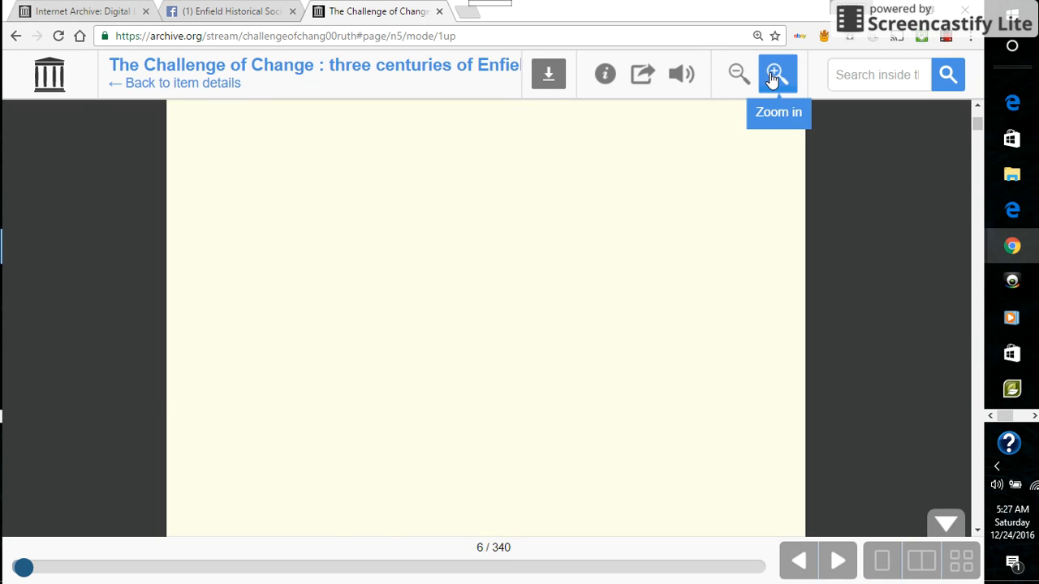
click(777, 73)
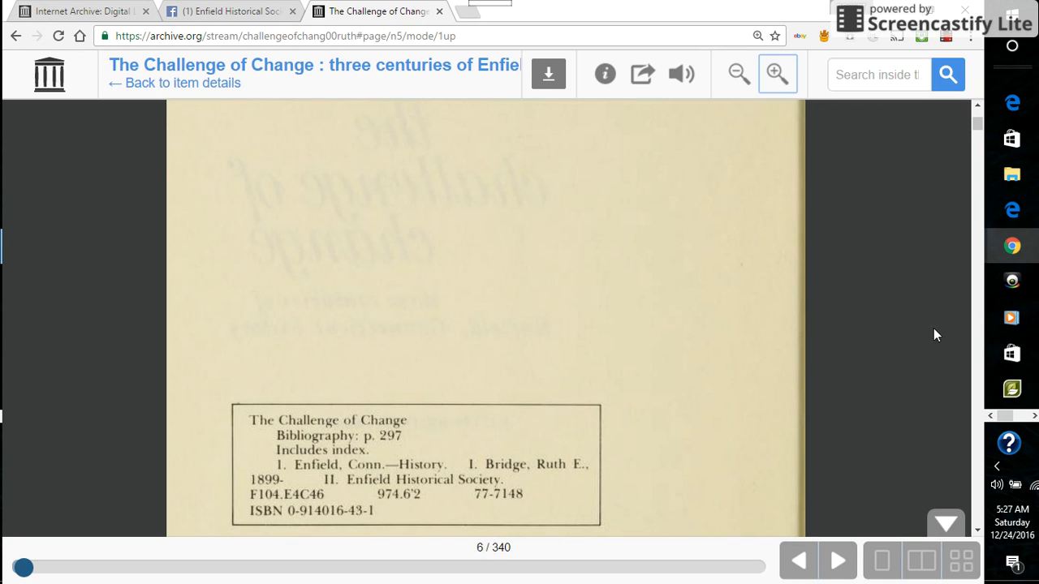
mouse_move(671, 330)
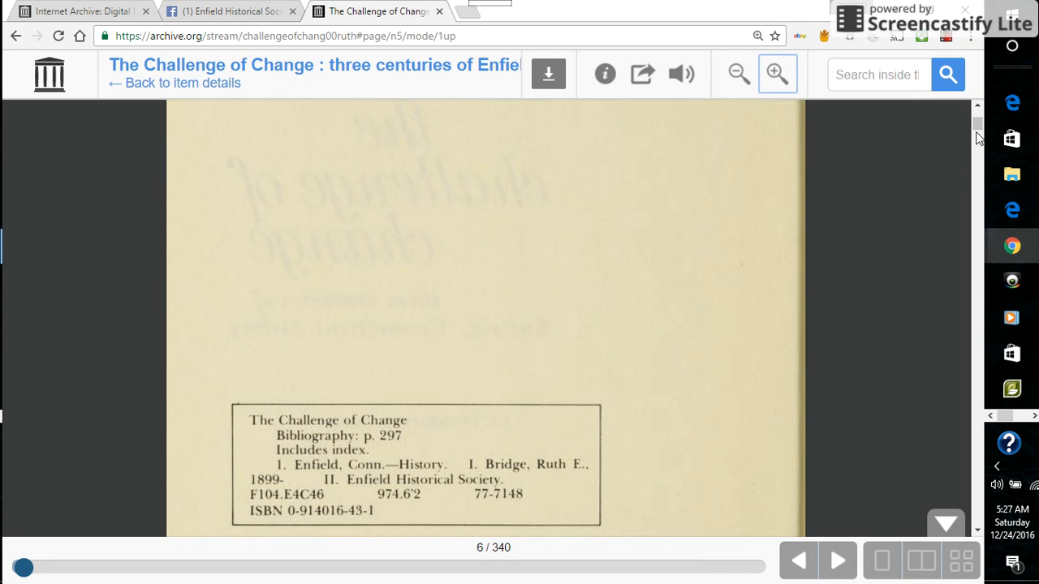
mouse_move(858, 219)
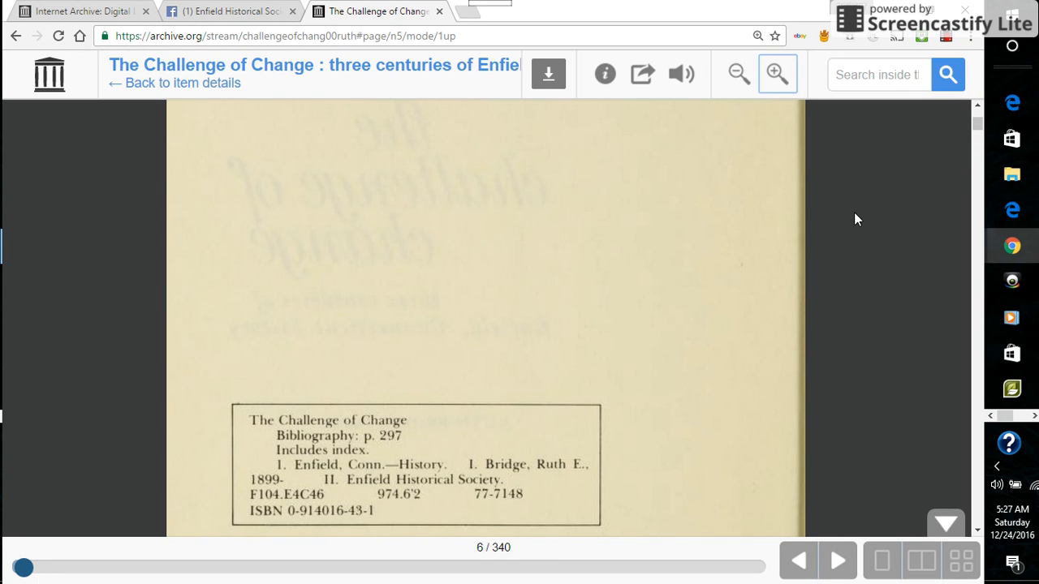
mouse_move(978, 174)
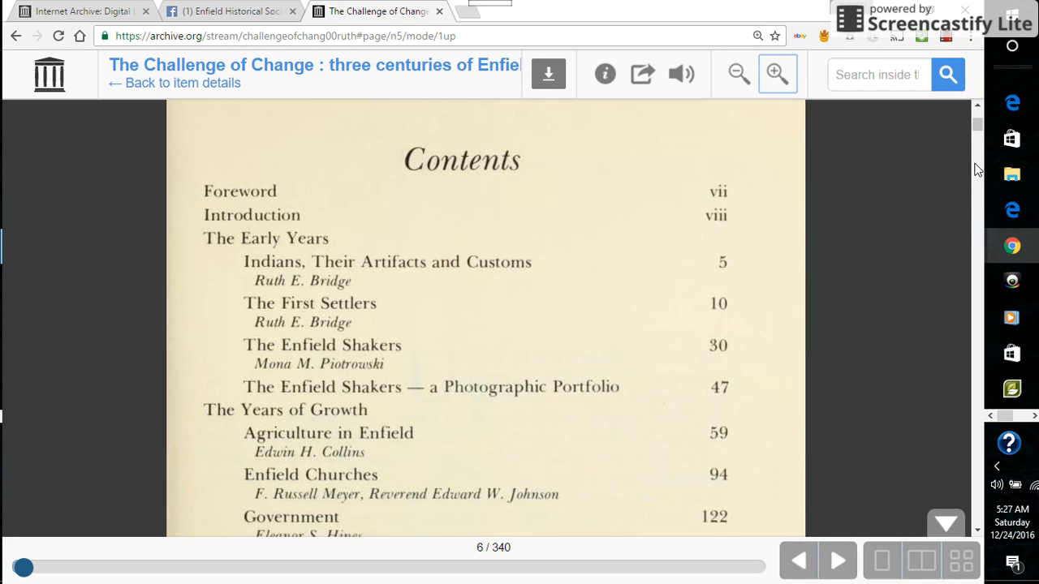
- Scroll down past the Contents page to the Foreword, page 8 of 340
click(837, 561)
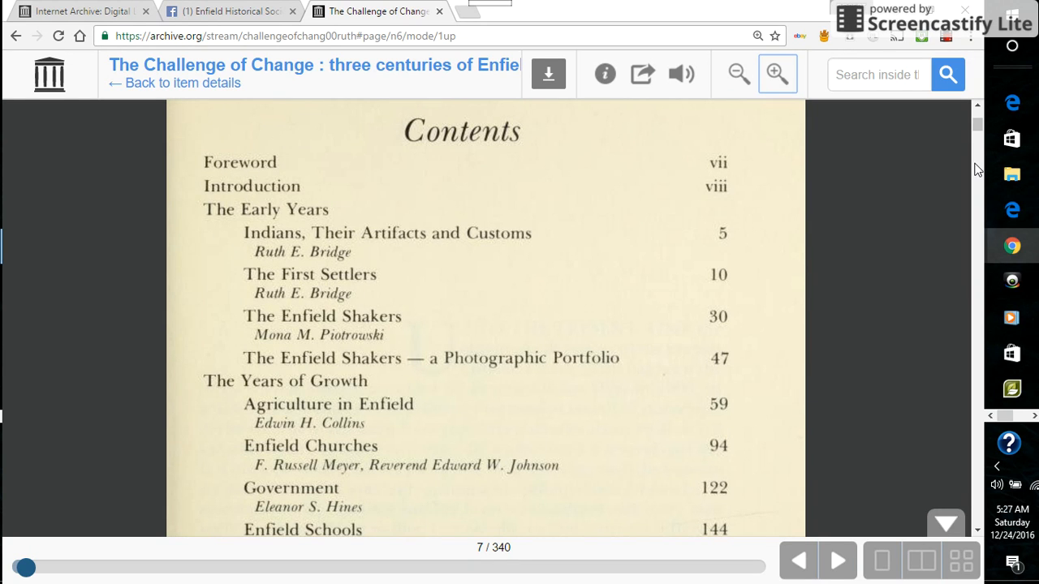
scroll(down, 3)
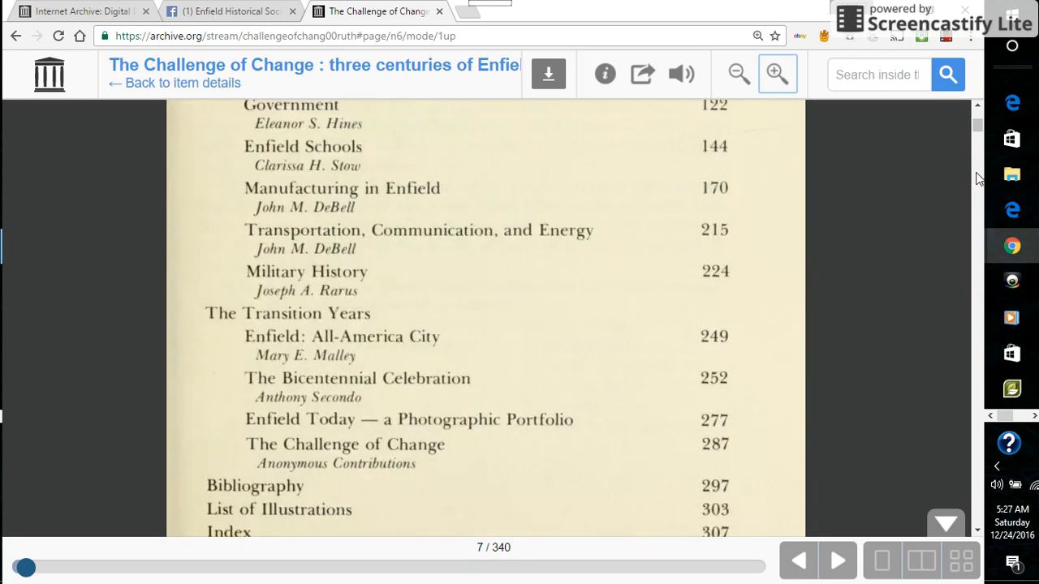
scroll(down, 3)
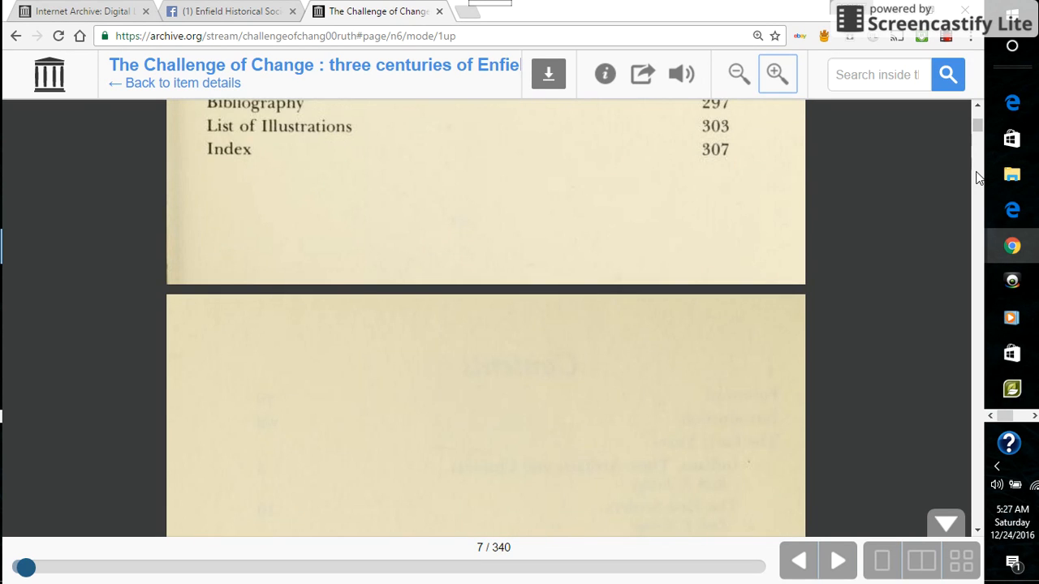
scroll(down, 3)
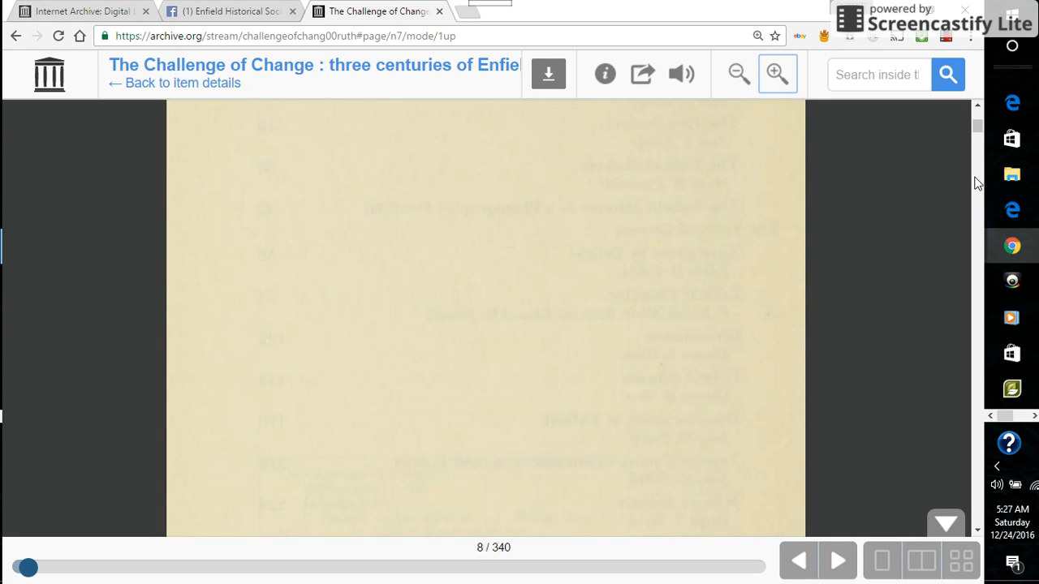
scroll(down, 3)
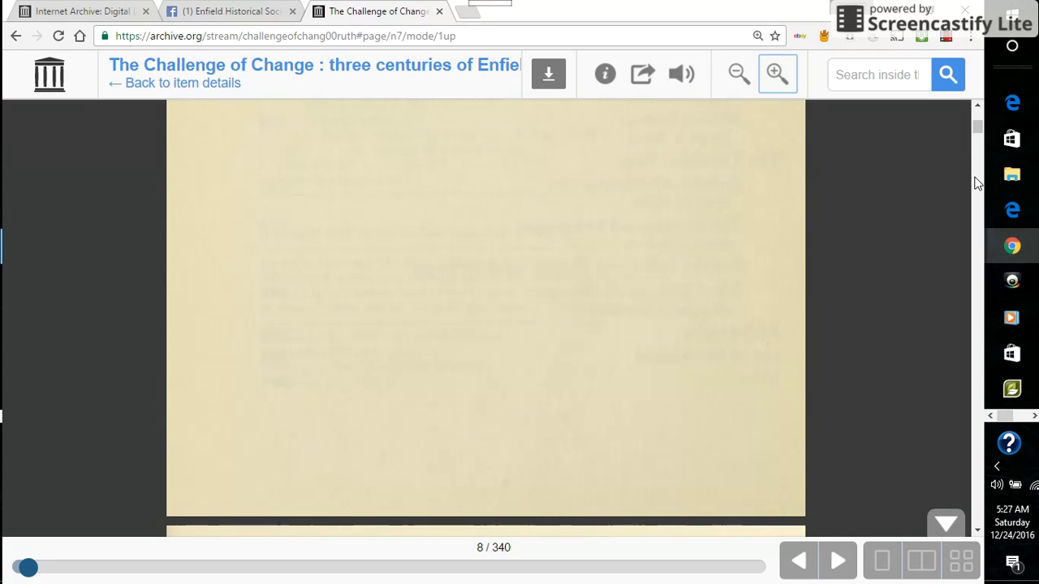
scroll(down, 3)
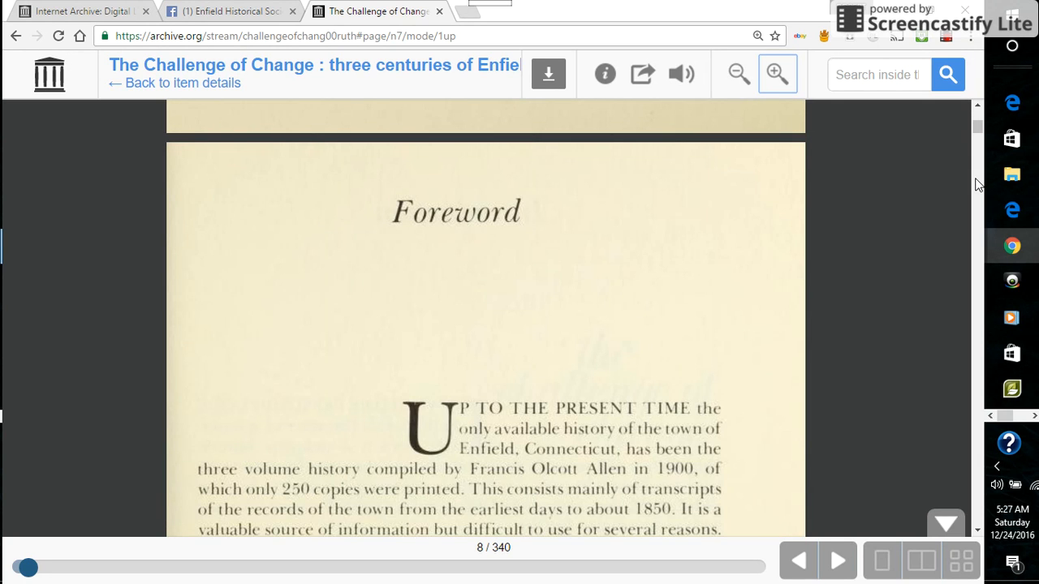
mouse_move(134, 579)
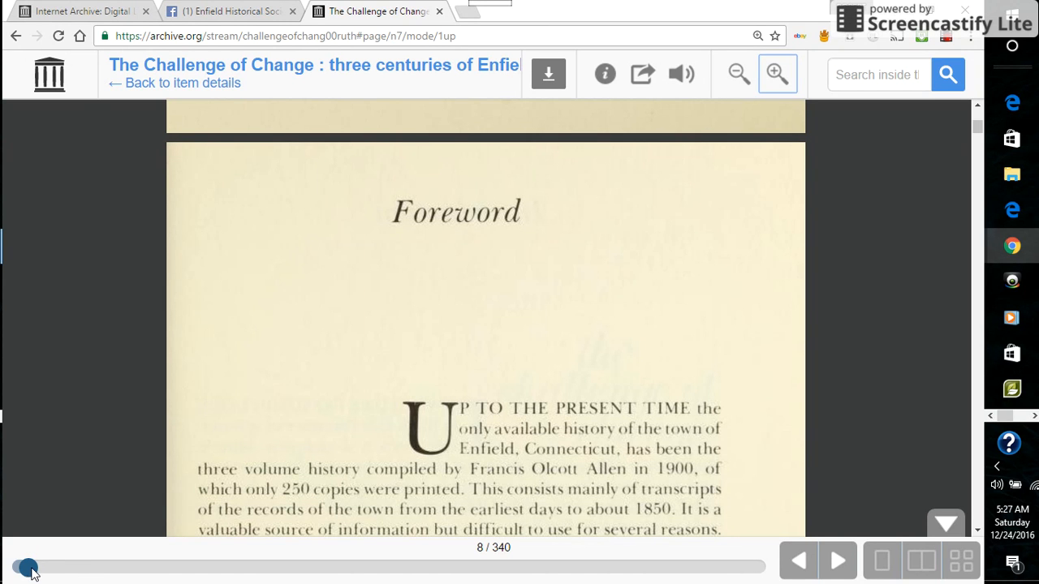
- Drag the page slider to page 13/340, the 'the early years' divider
drag(27, 567, 38, 567)
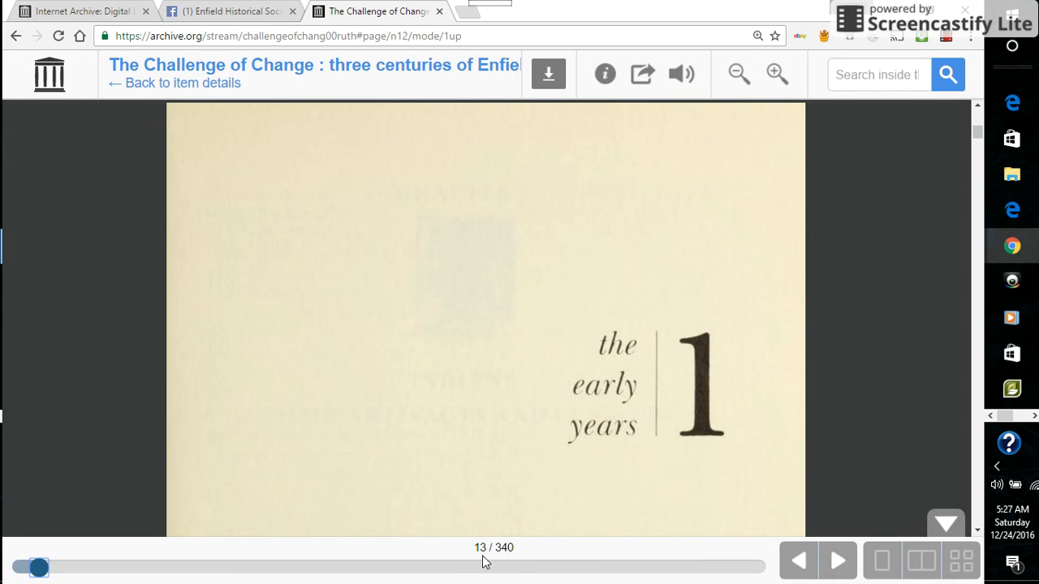
mouse_move(771, 572)
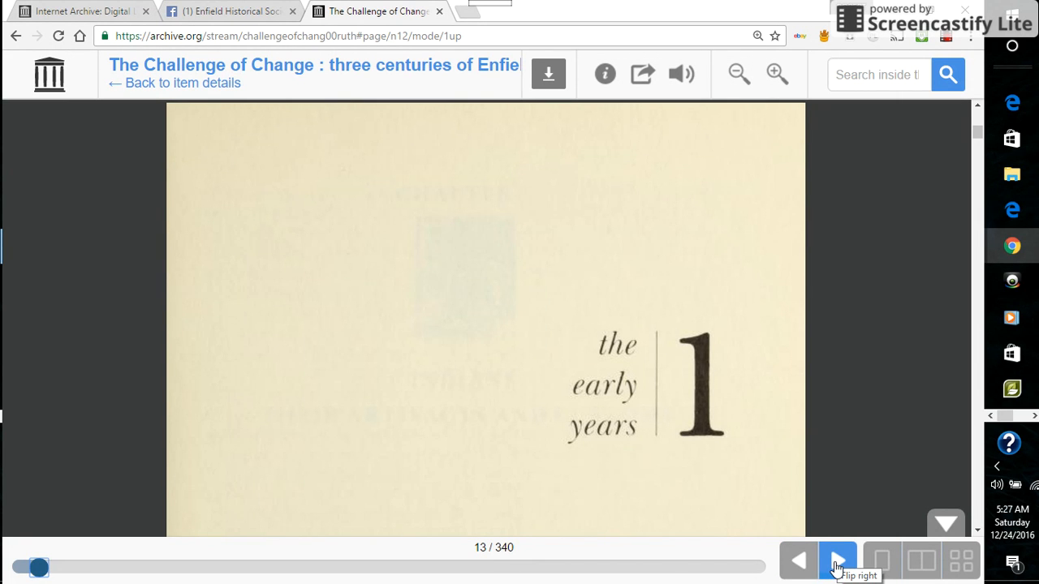
- Page forward through the Chapter 1 opener and its text pages
click(837, 560)
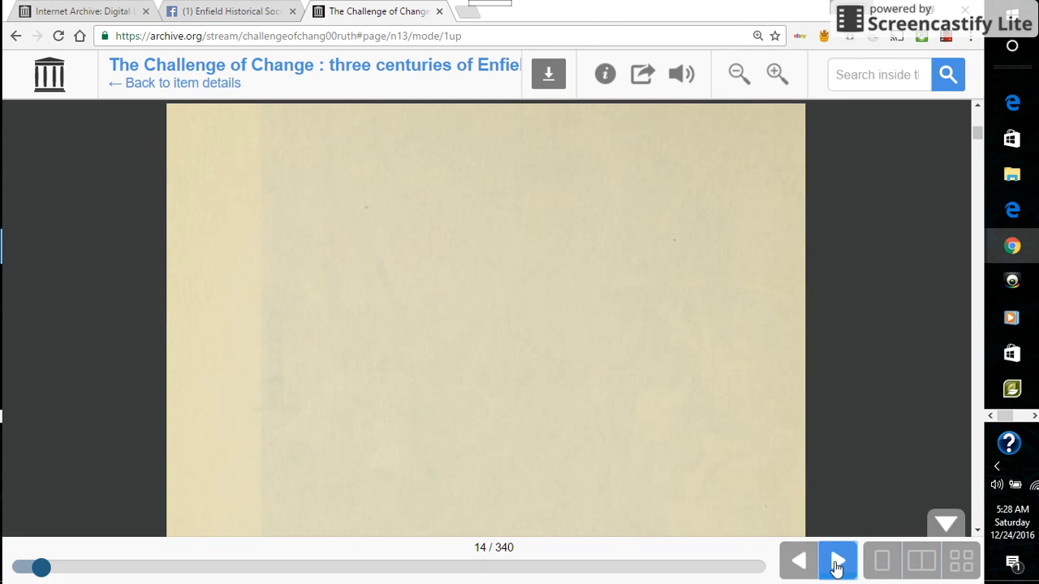
click(837, 560)
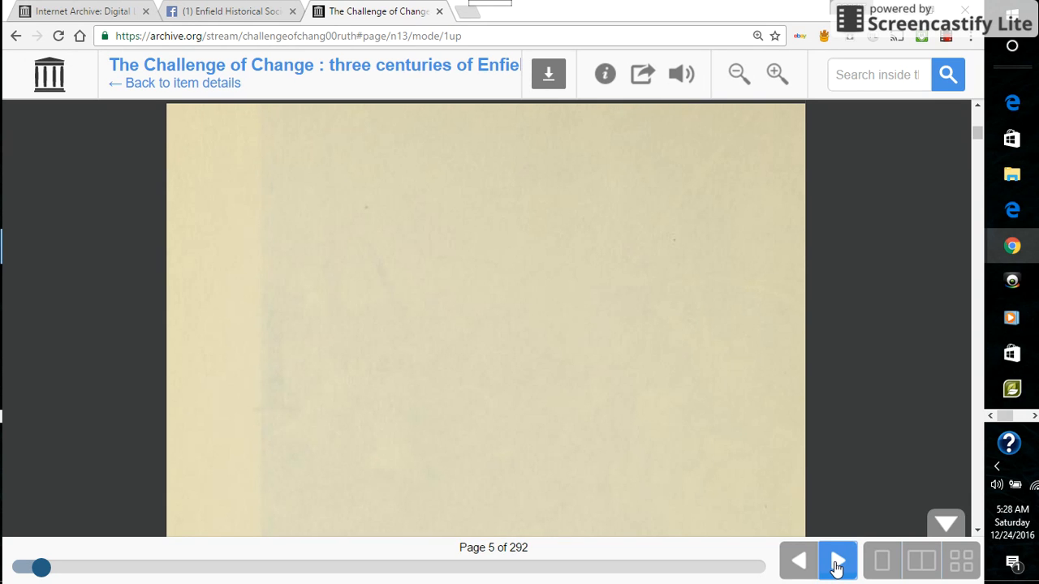
click(837, 560)
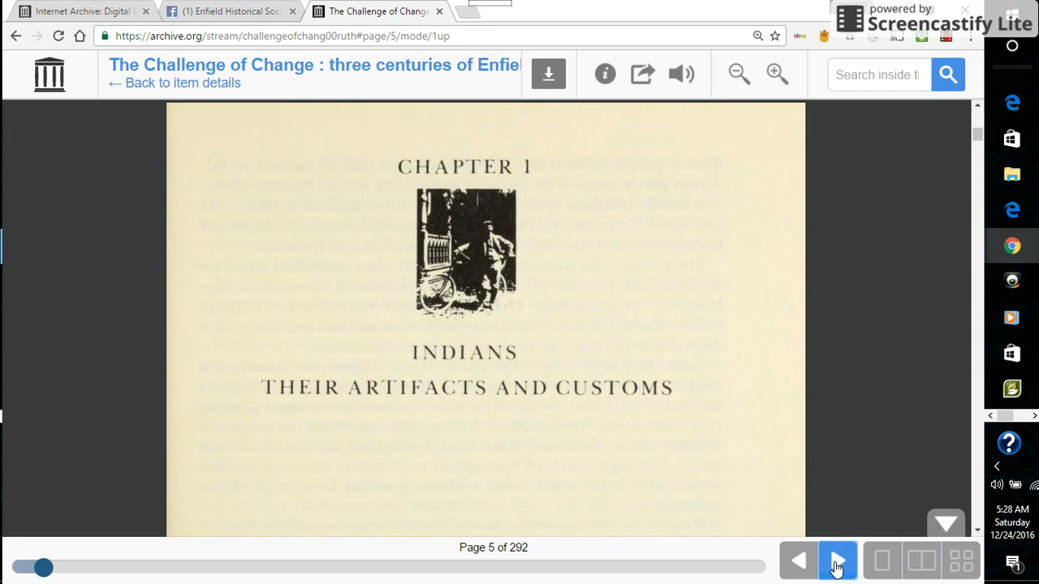
click(837, 561)
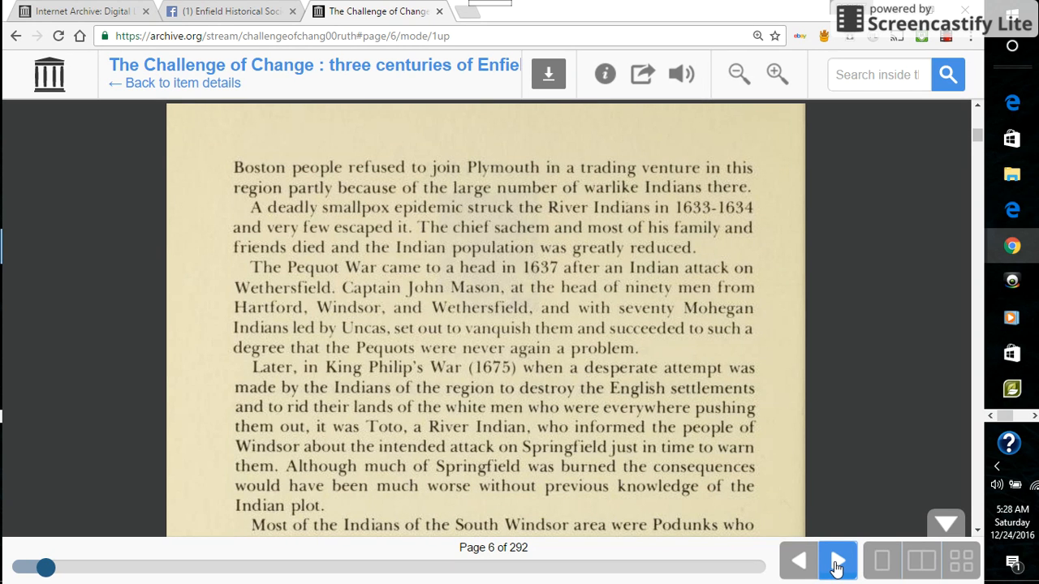
click(838, 560)
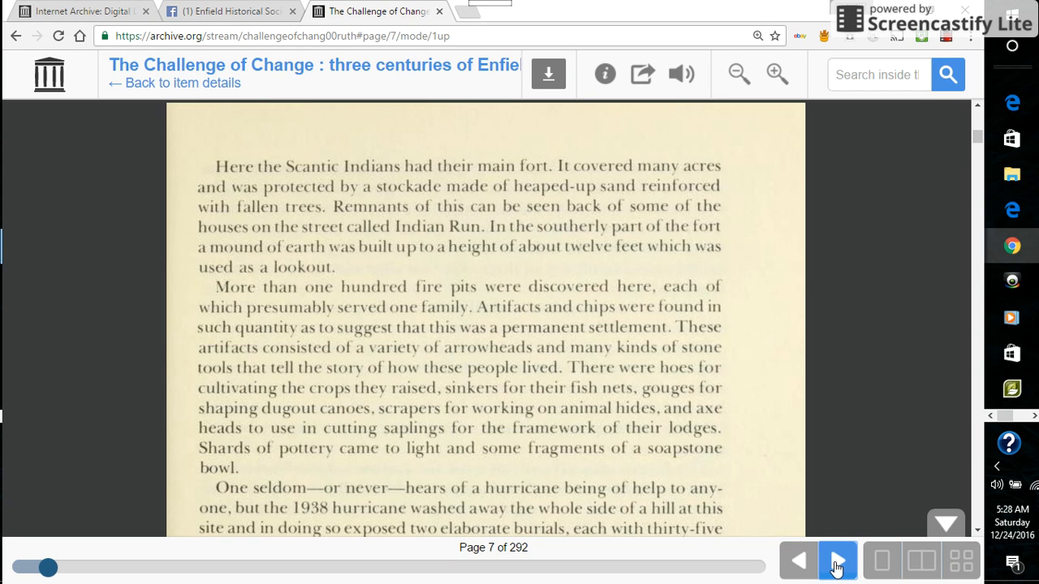
click(837, 561)
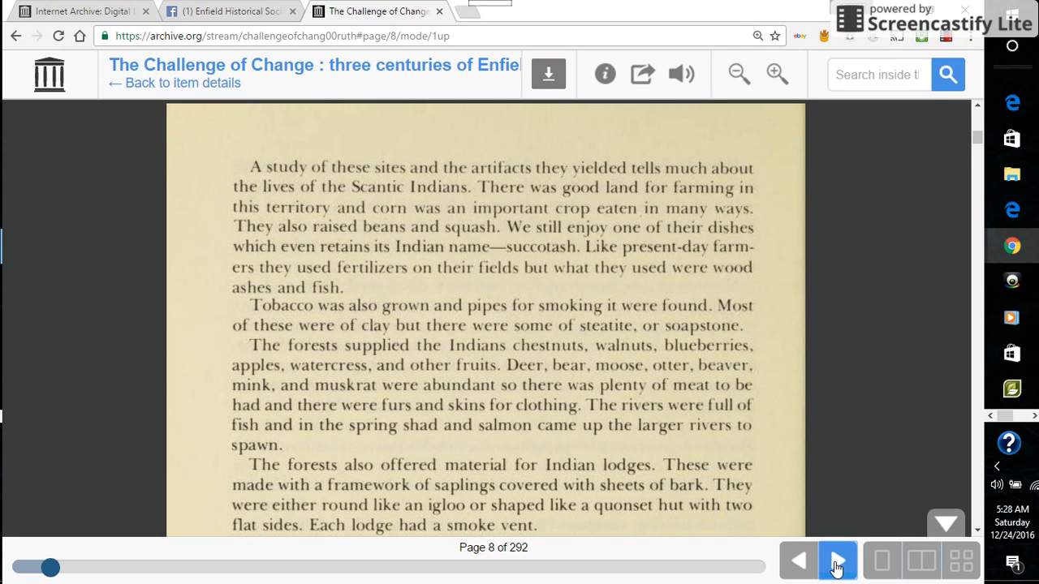
click(837, 561)
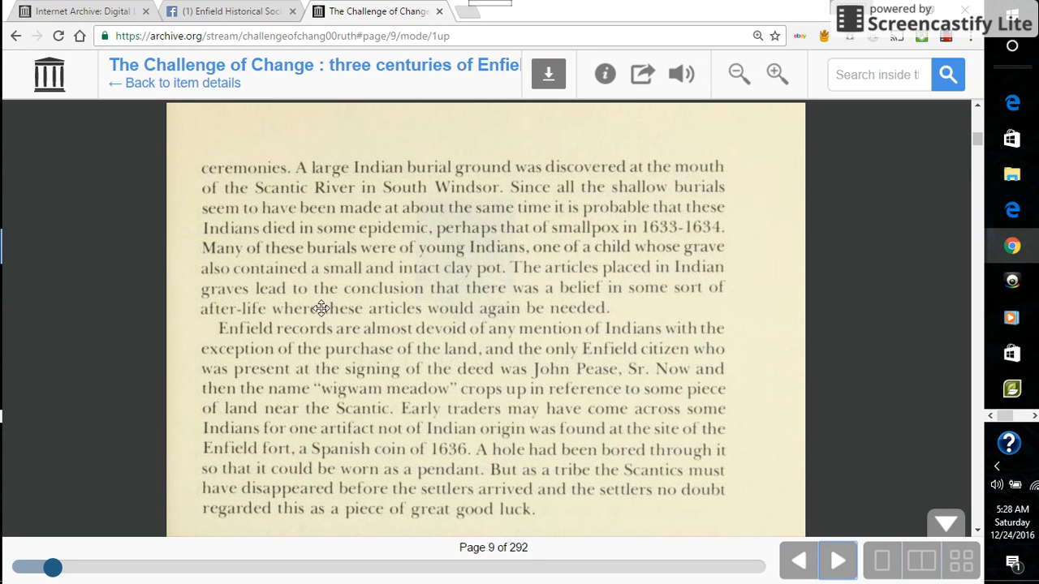
mouse_move(832, 541)
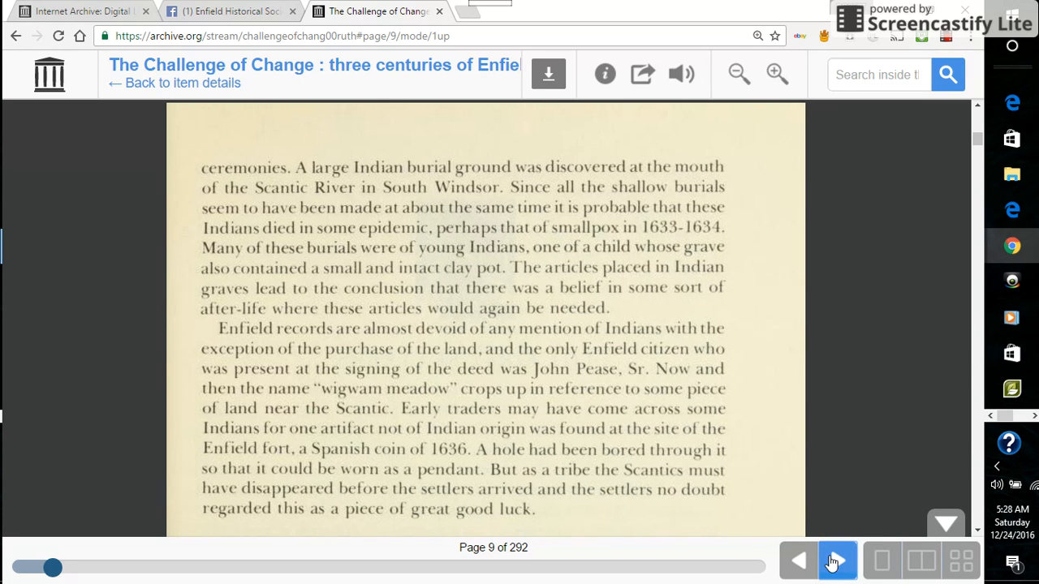
- Advance through the Chapter 2 opener and cemetery photograph to page 13 of 292
click(837, 560)
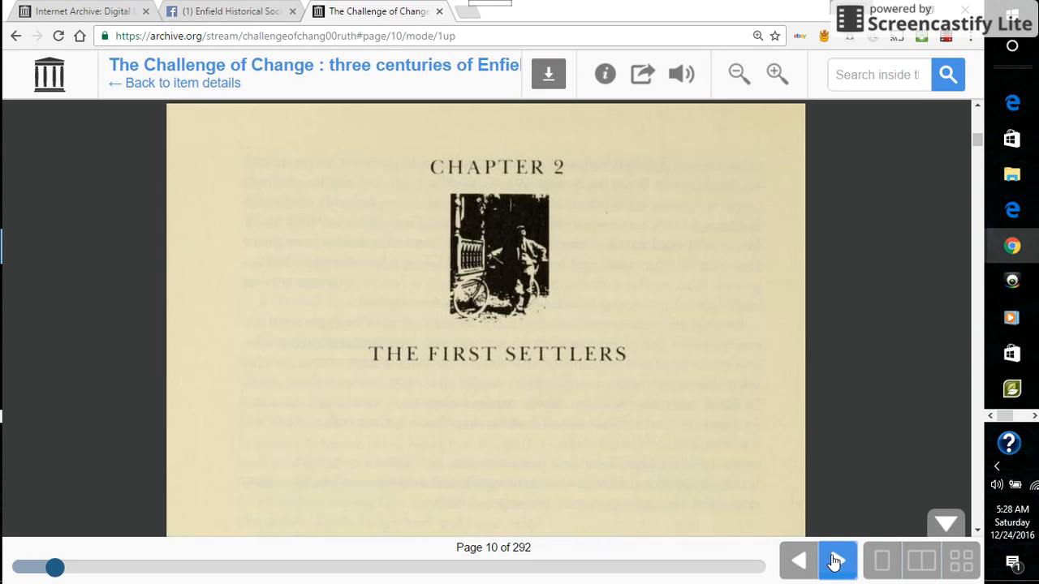
click(836, 559)
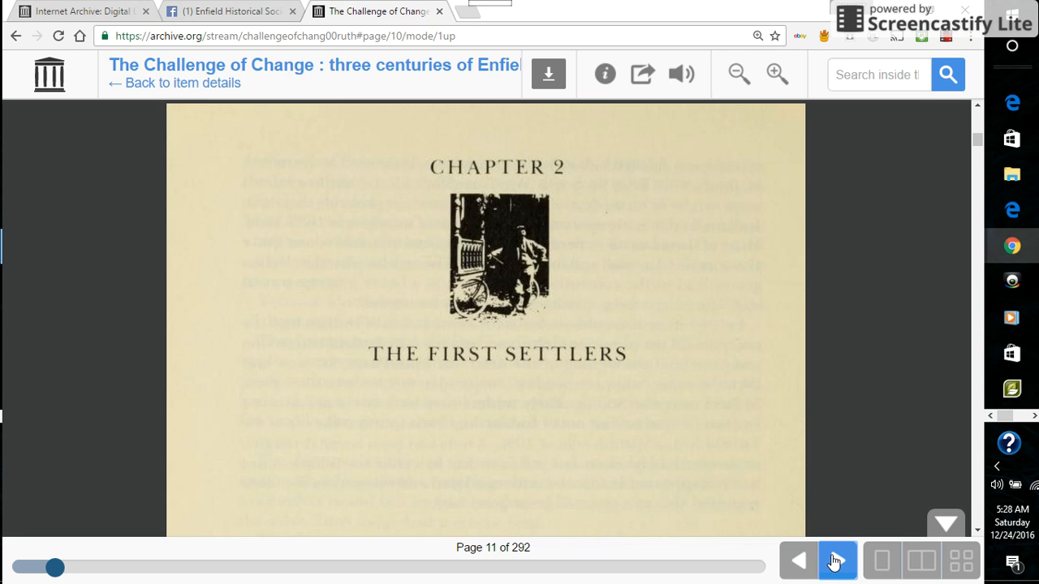
click(837, 561)
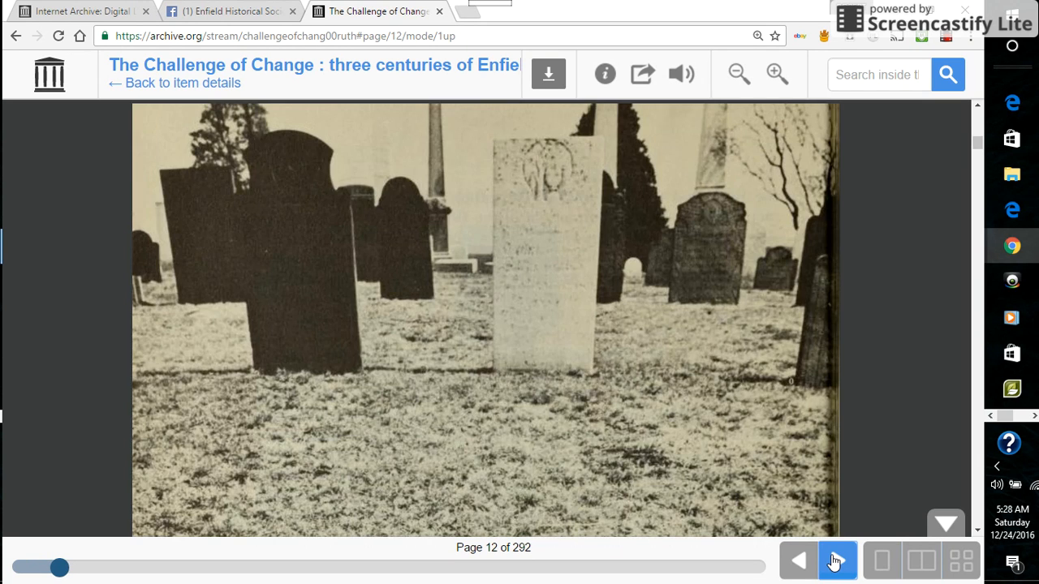
click(838, 560)
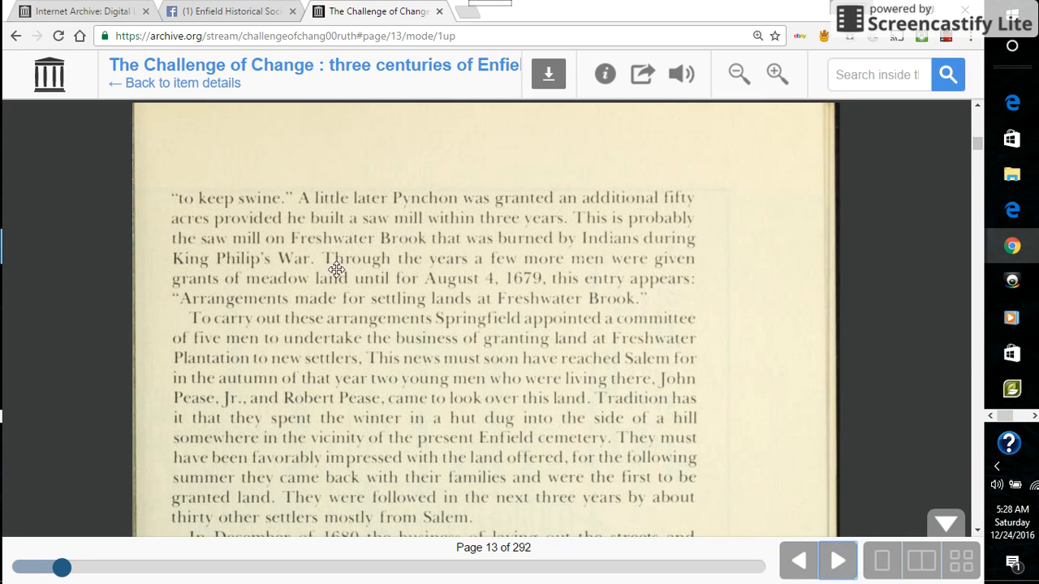
mouse_move(591, 183)
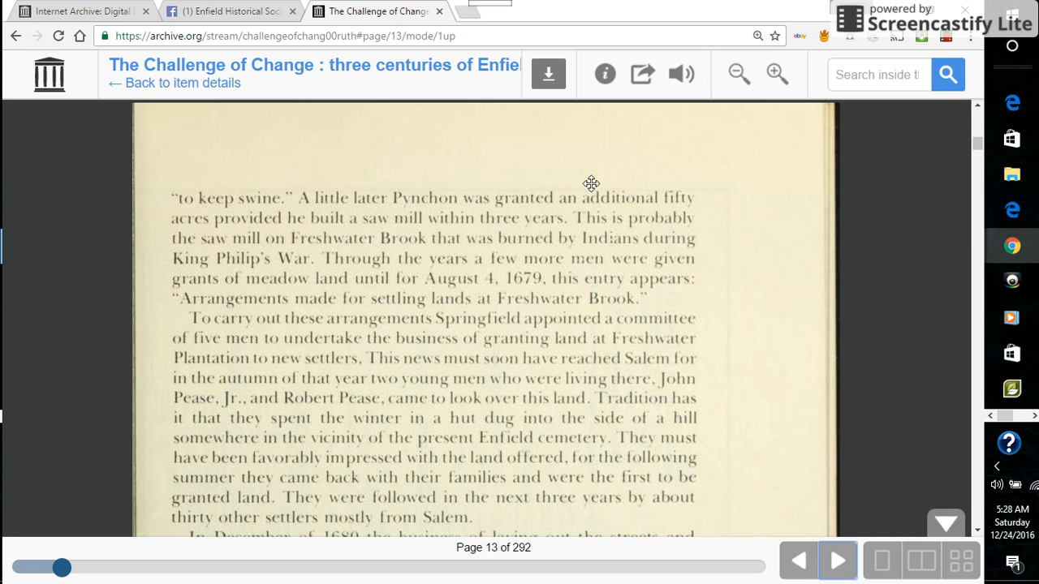
mouse_move(681, 73)
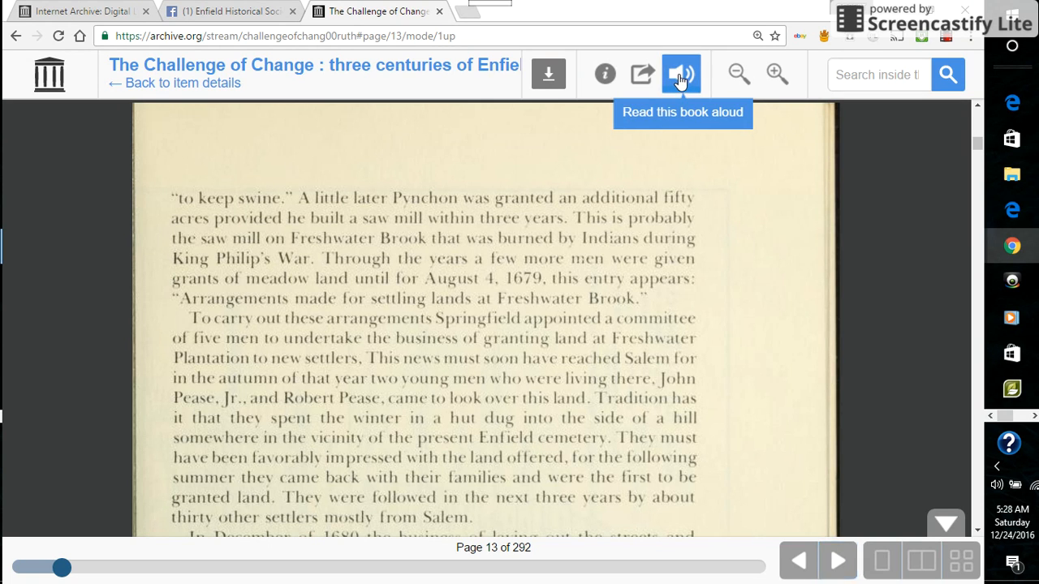
click(681, 73)
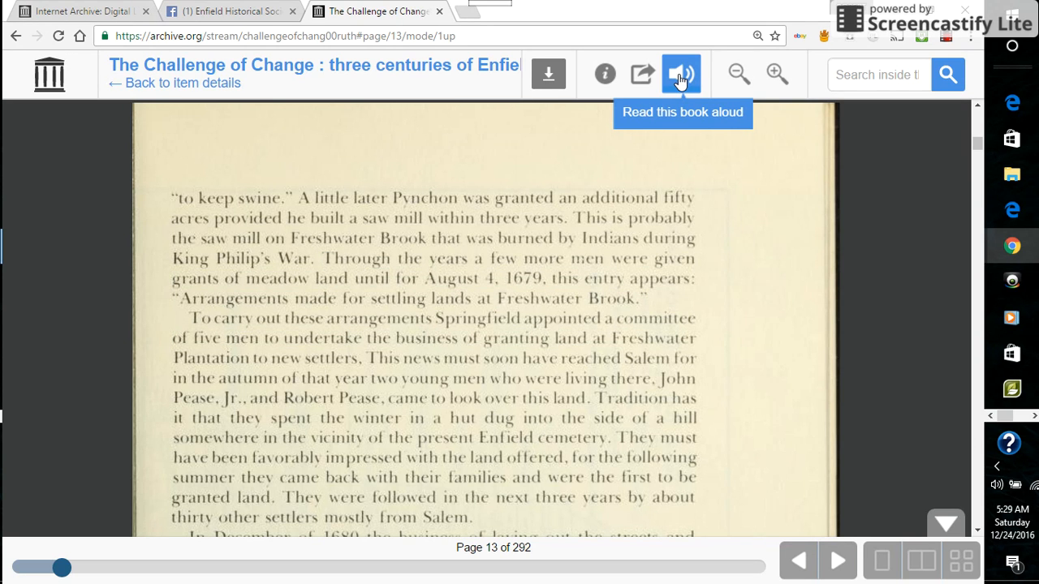
mouse_move(375, 315)
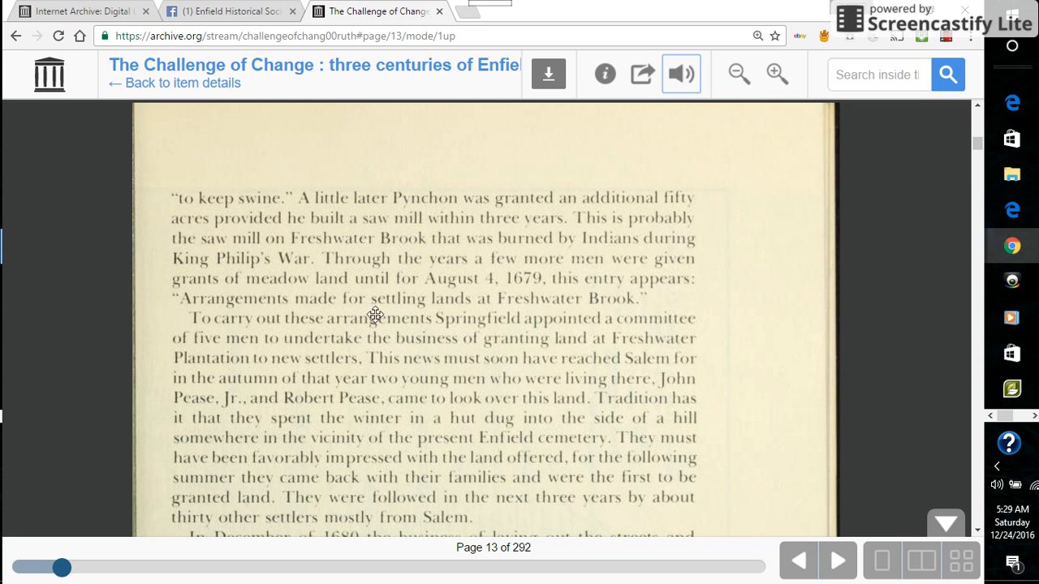
mouse_move(847, 141)
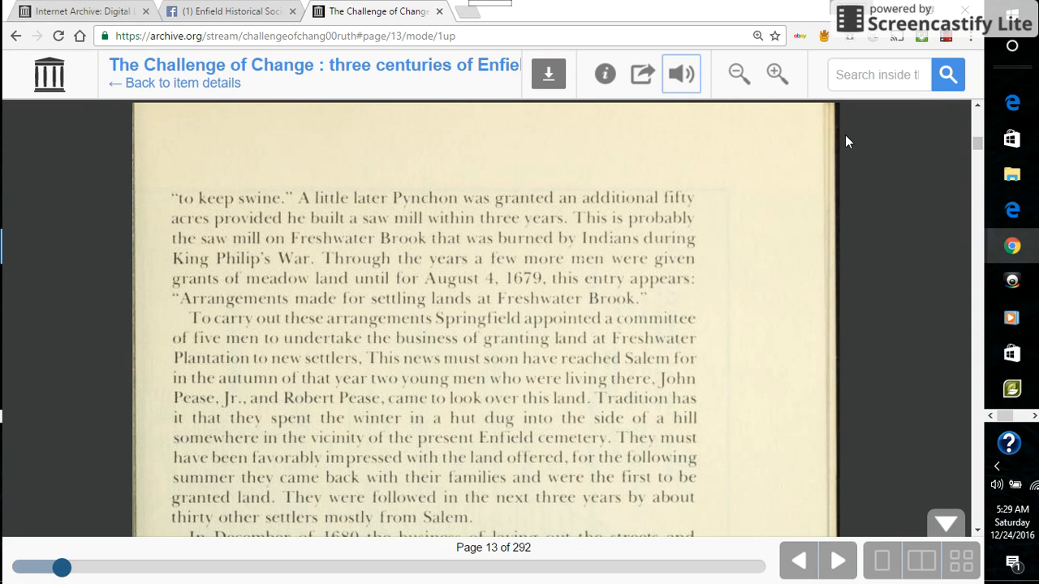
- Search inside the book for 'Pease' to mark matches throughout the book
click(879, 74)
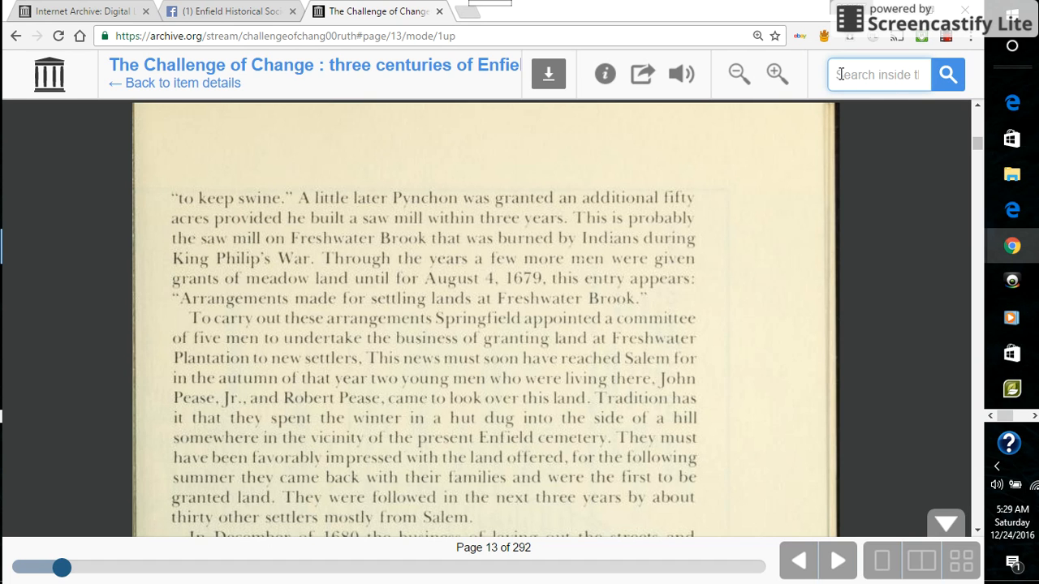
click(879, 74)
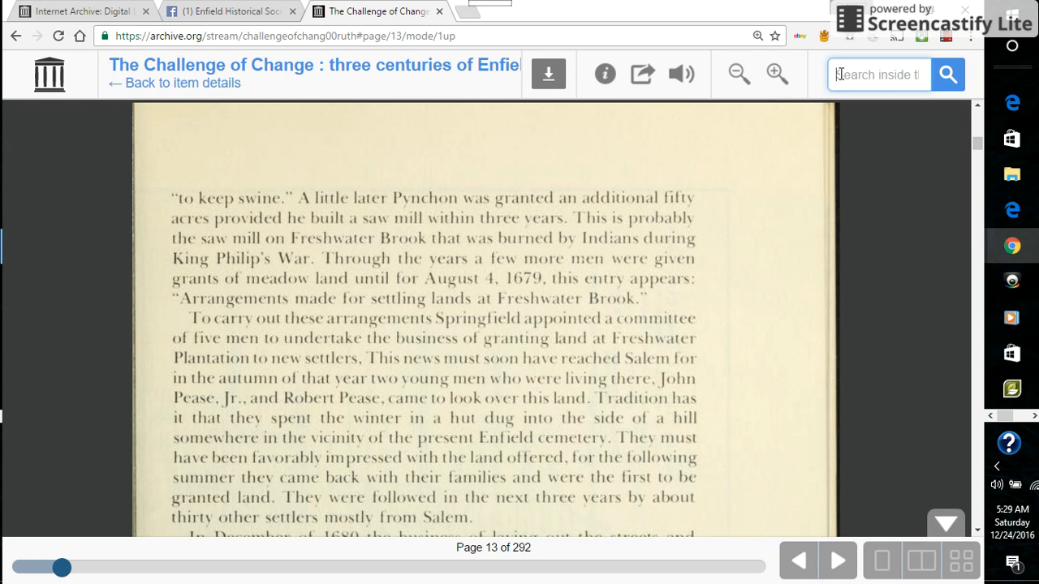
text(PEAS)
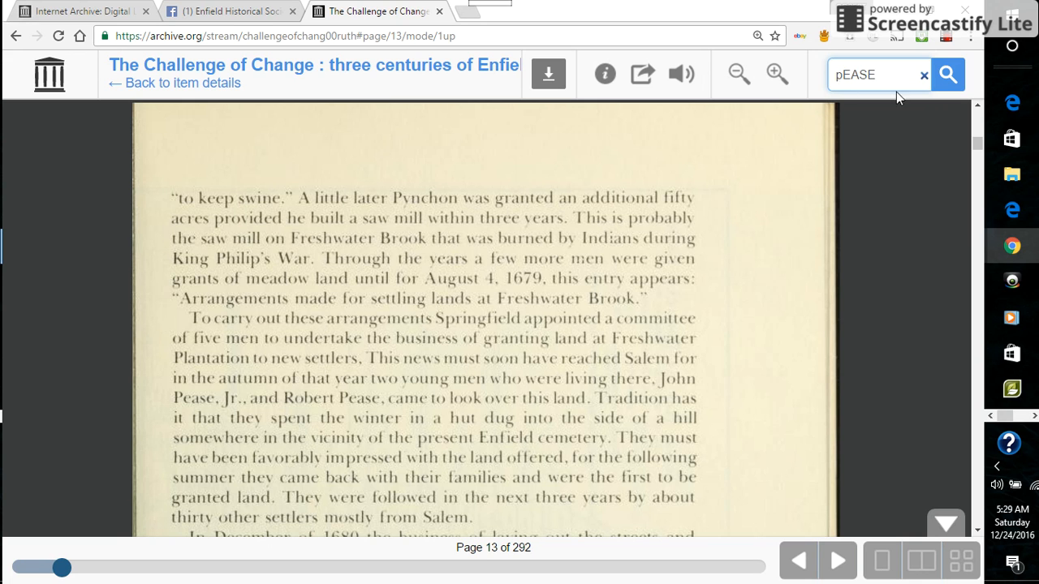
click(947, 75)
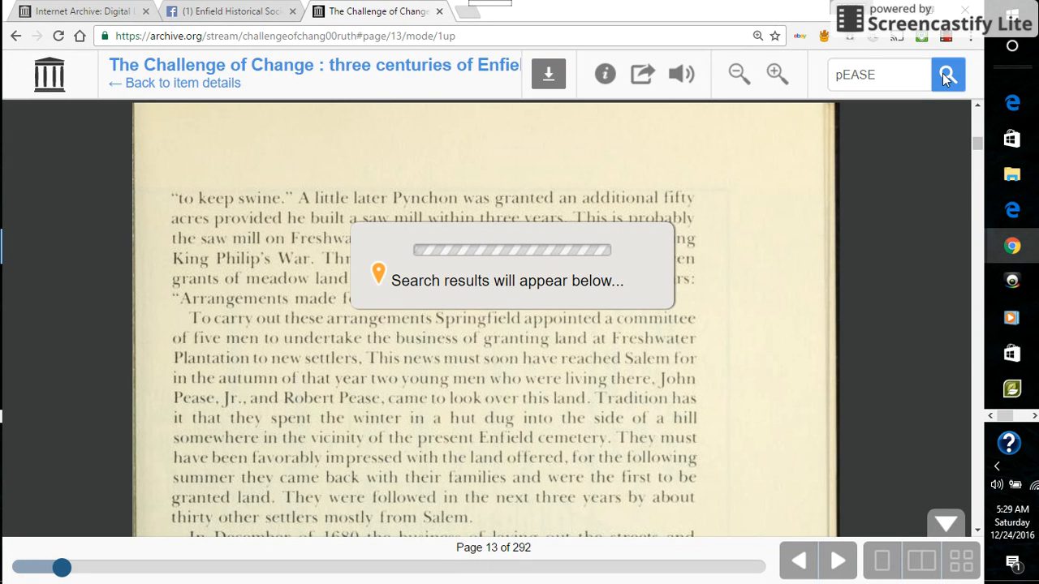
click(947, 74)
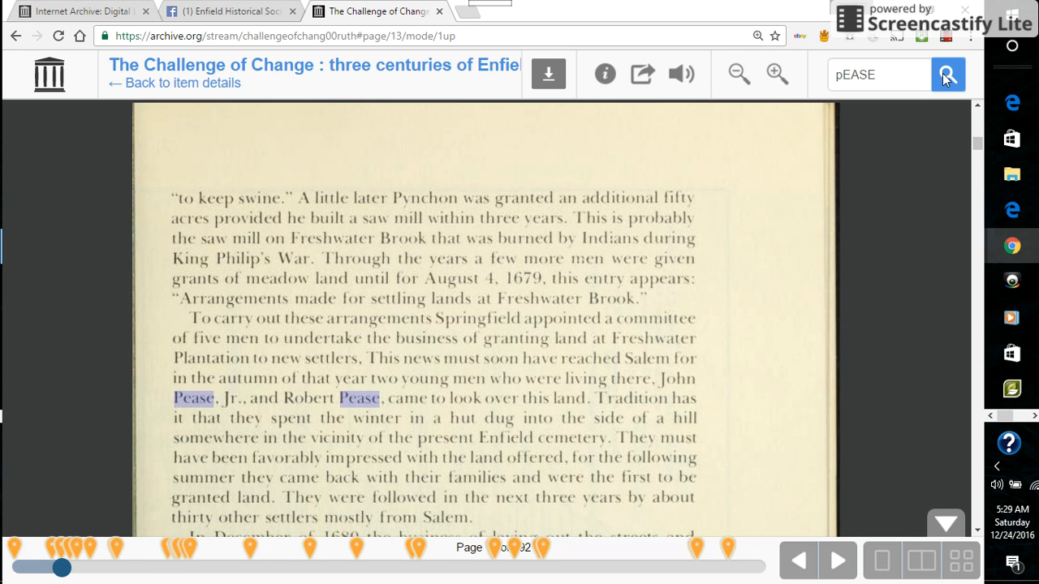
mouse_move(690, 109)
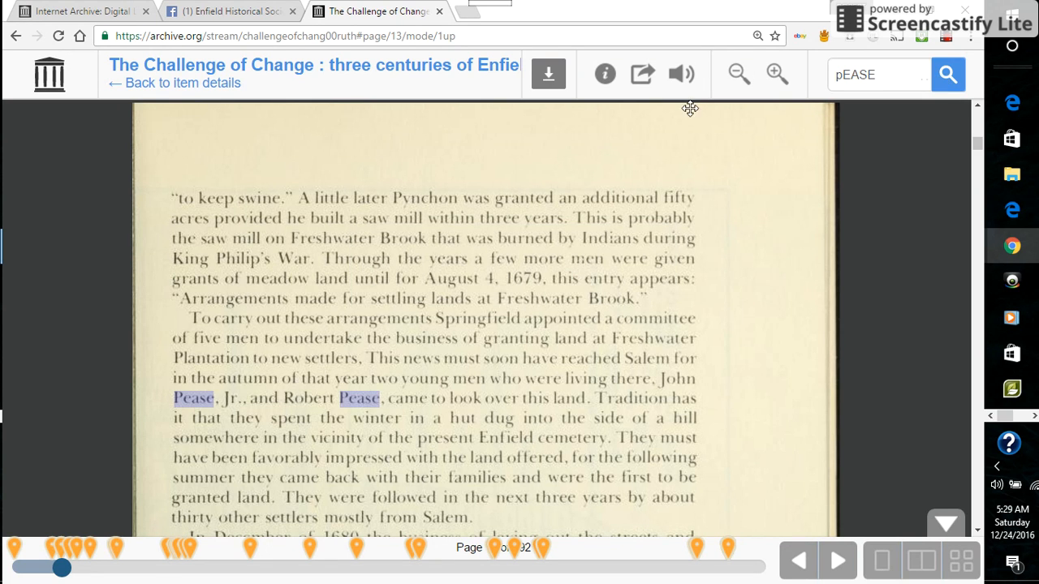
mouse_move(58, 490)
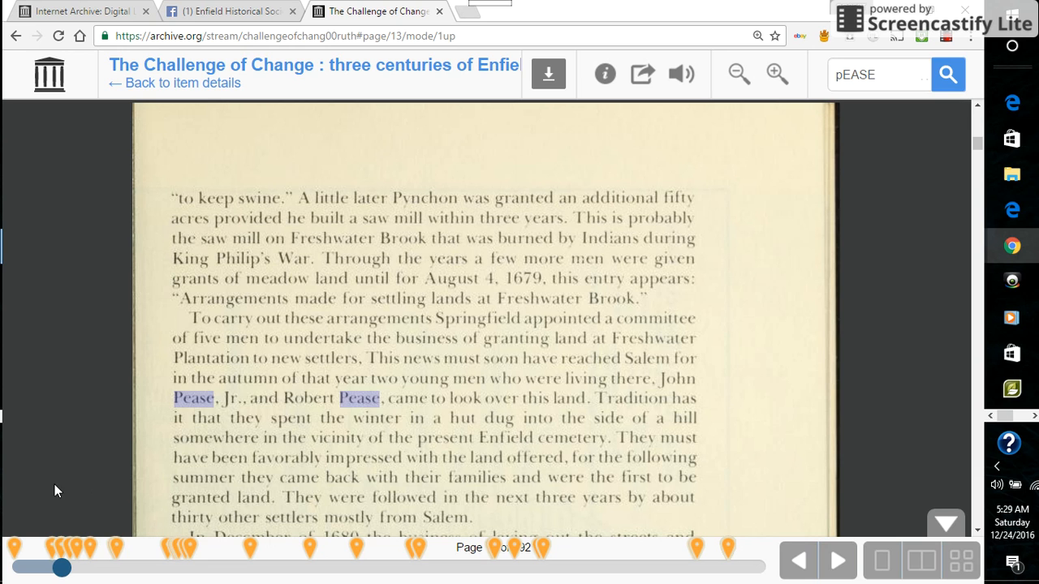
mouse_move(54, 494)
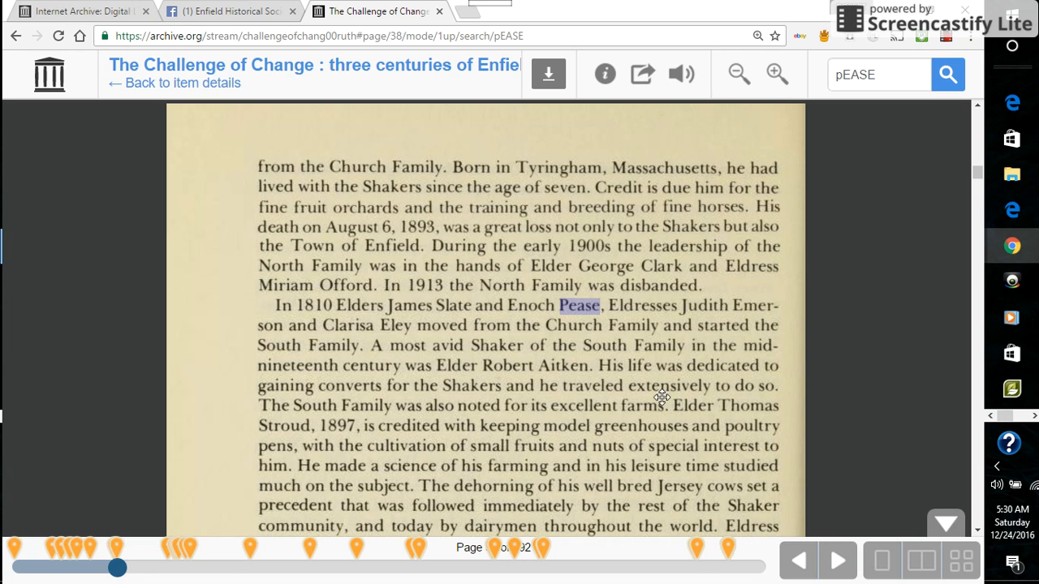
mouse_move(862, 352)
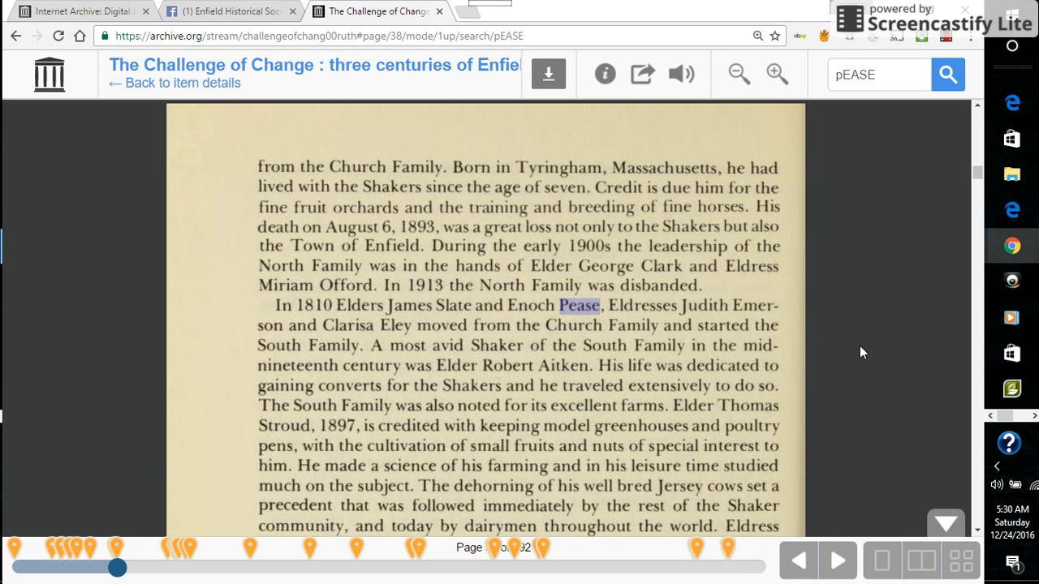
mouse_move(892, 329)
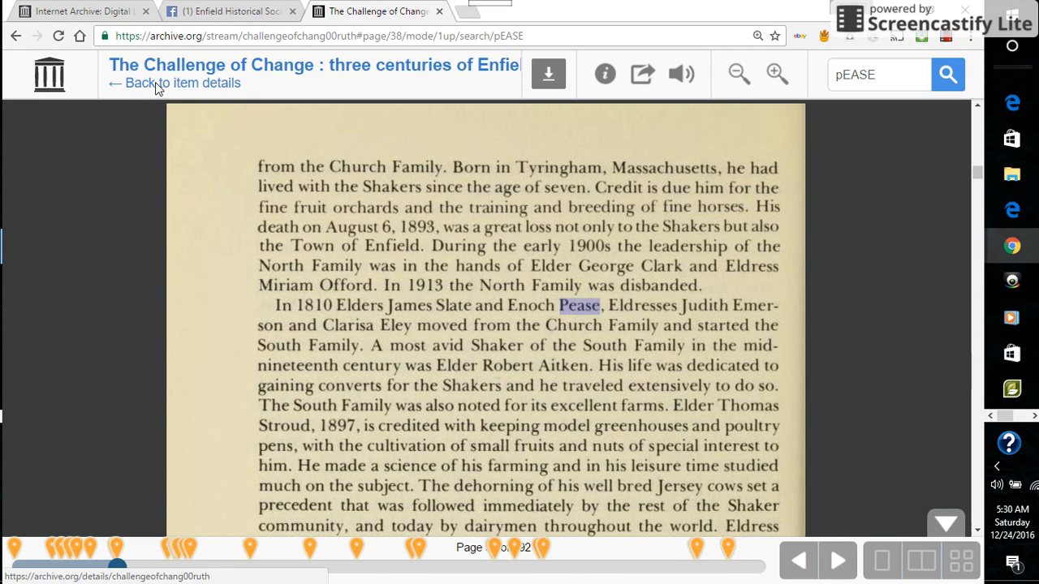
- Return to the item details page and scroll down to its download formats
click(181, 83)
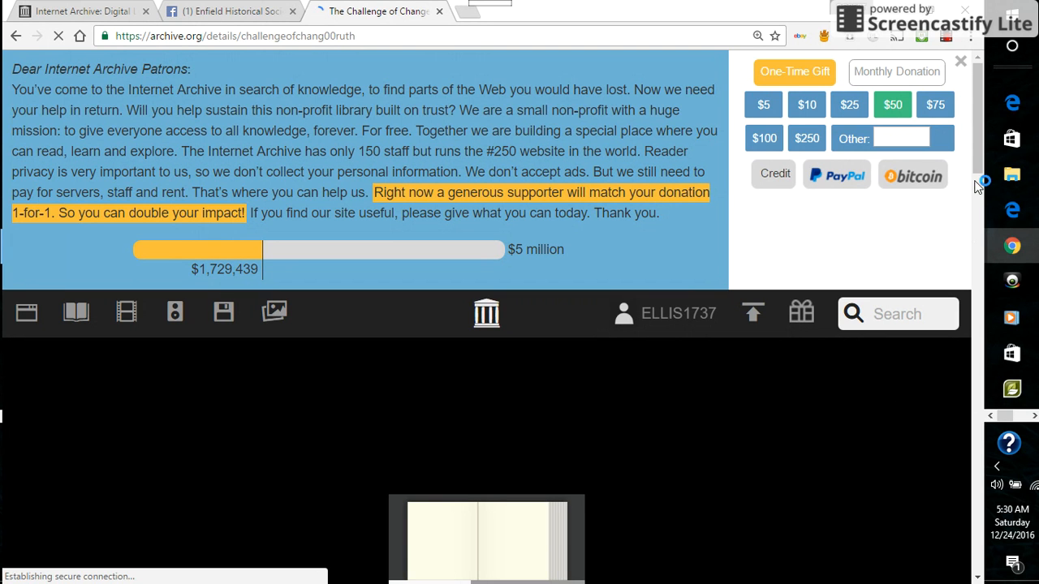
scroll(down, 3)
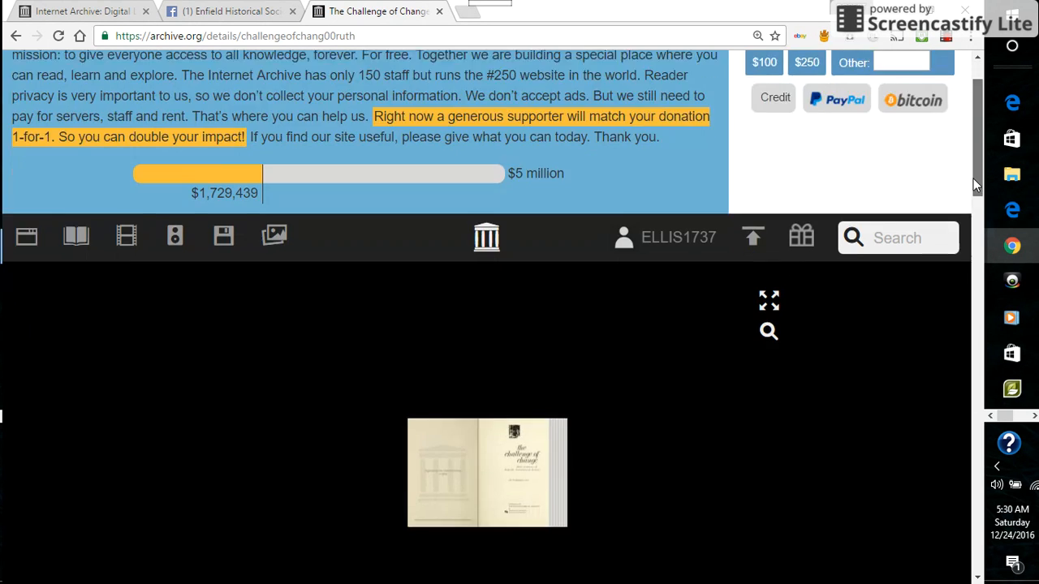
scroll(down, 3)
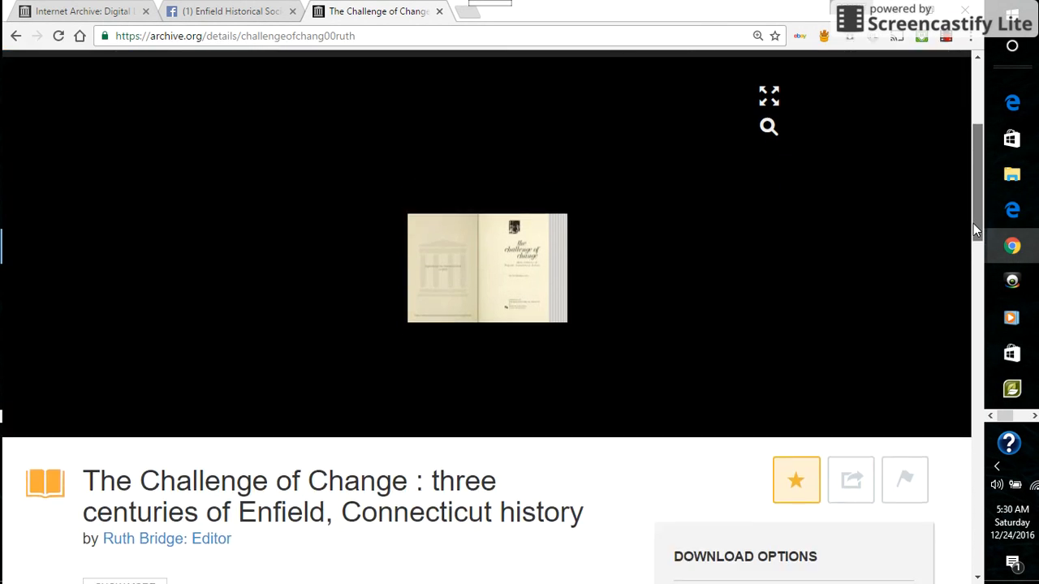
scroll(down, 3)
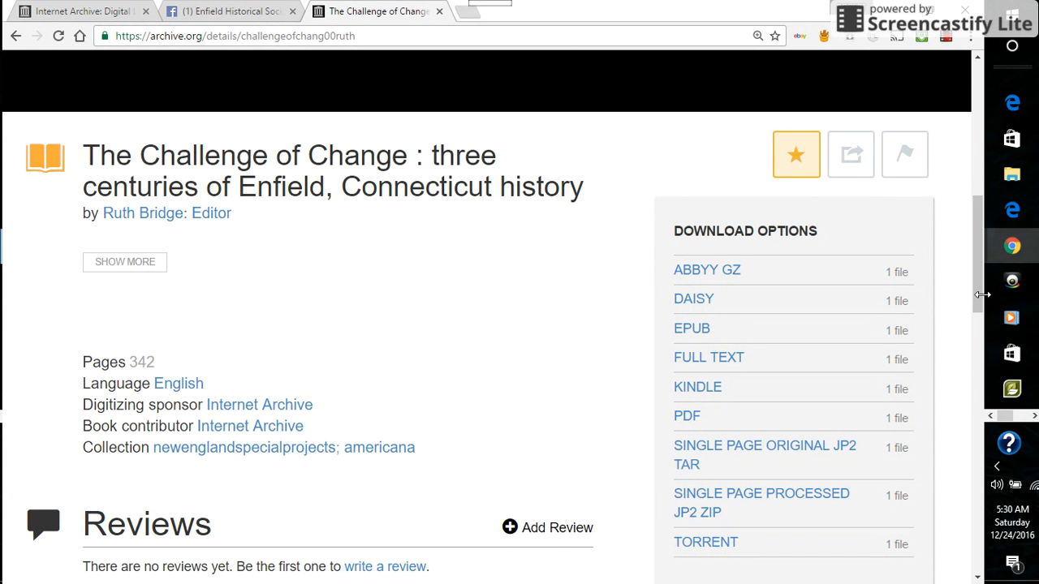
mouse_move(706, 270)
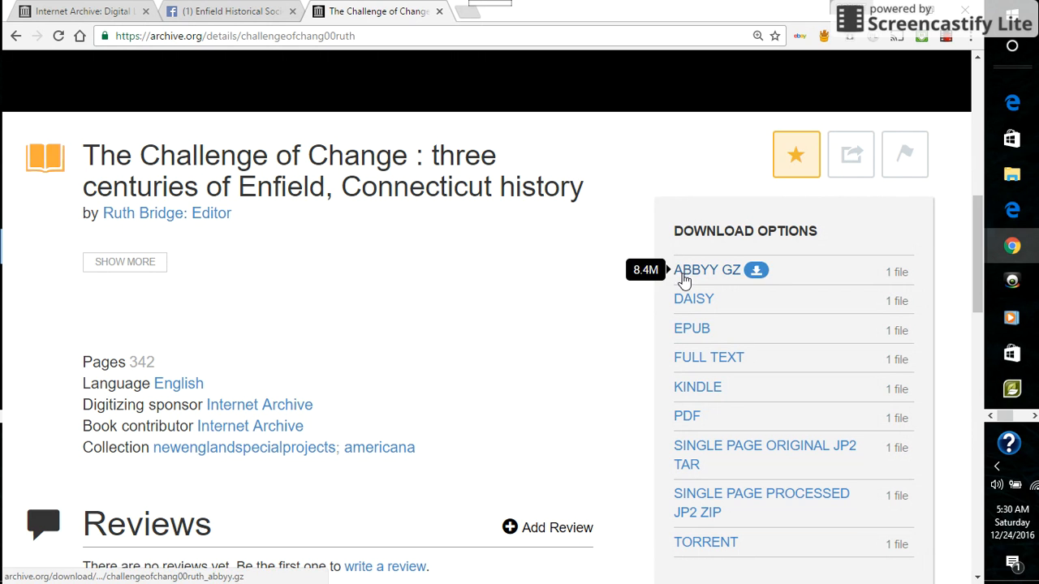
mouse_move(692, 328)
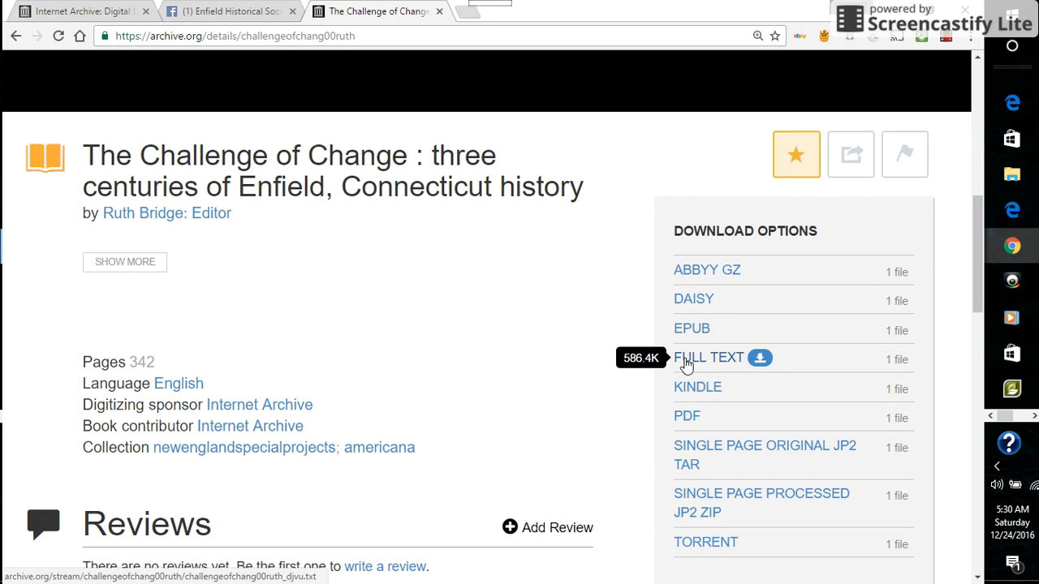
mouse_move(688, 387)
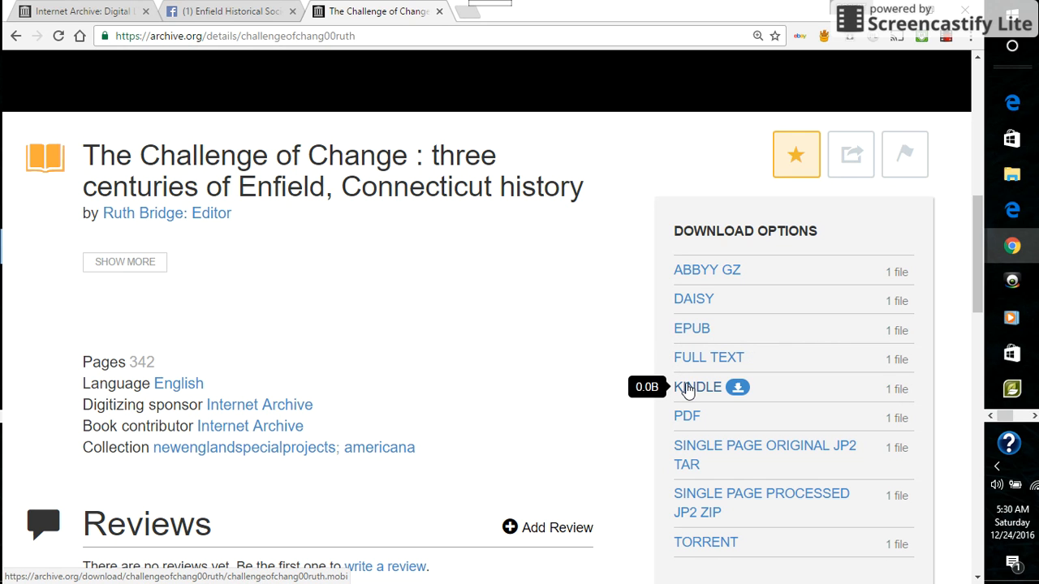
mouse_move(687, 415)
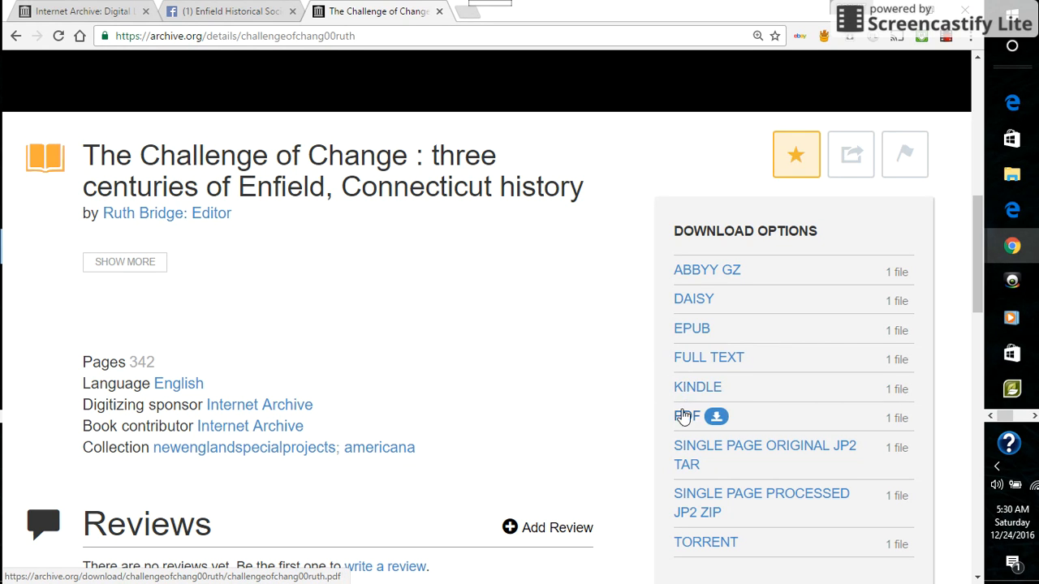
mouse_move(688, 416)
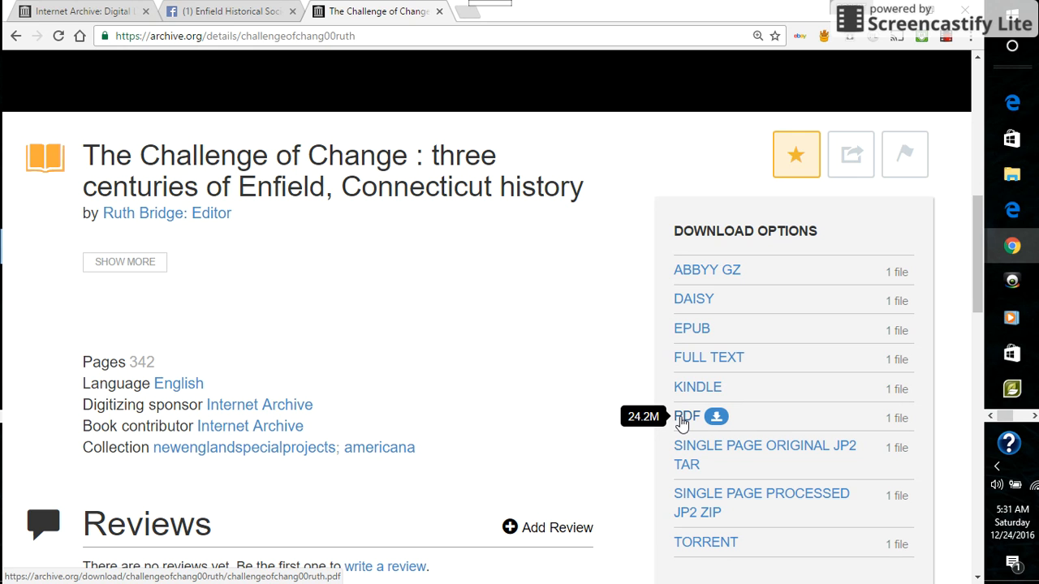
mouse_move(637, 296)
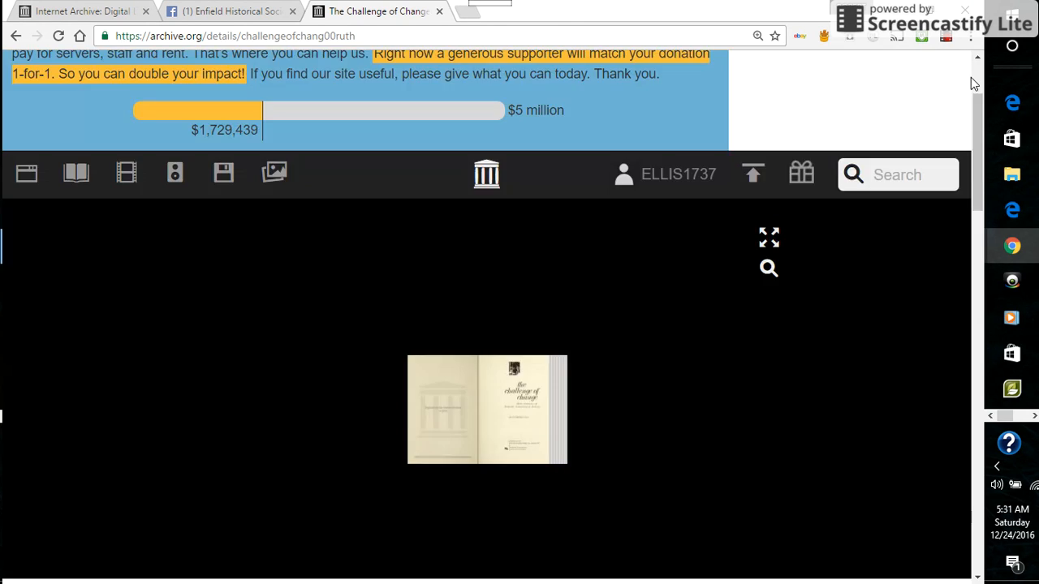
mouse_move(744, 280)
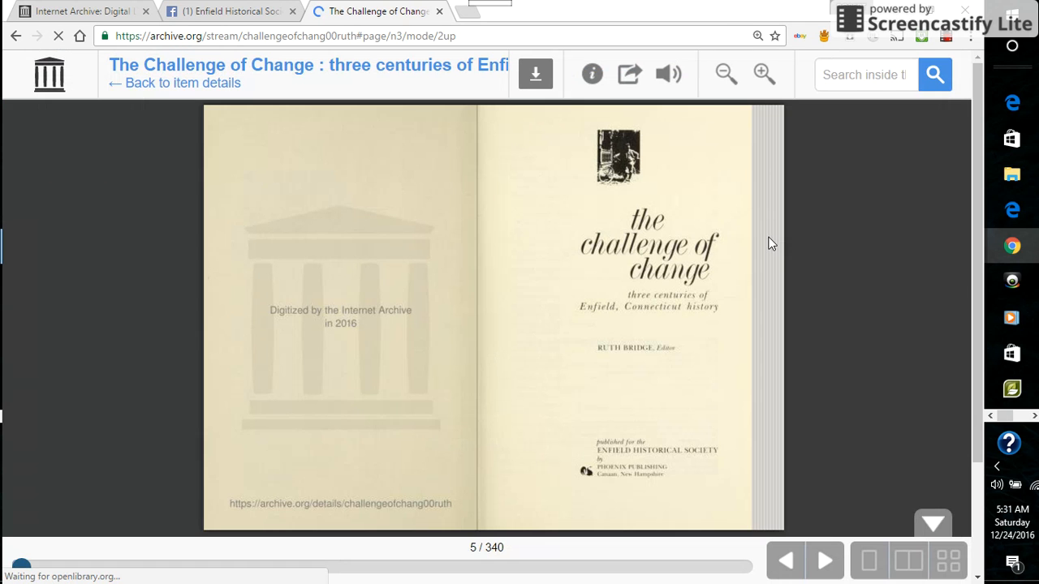
mouse_move(779, 323)
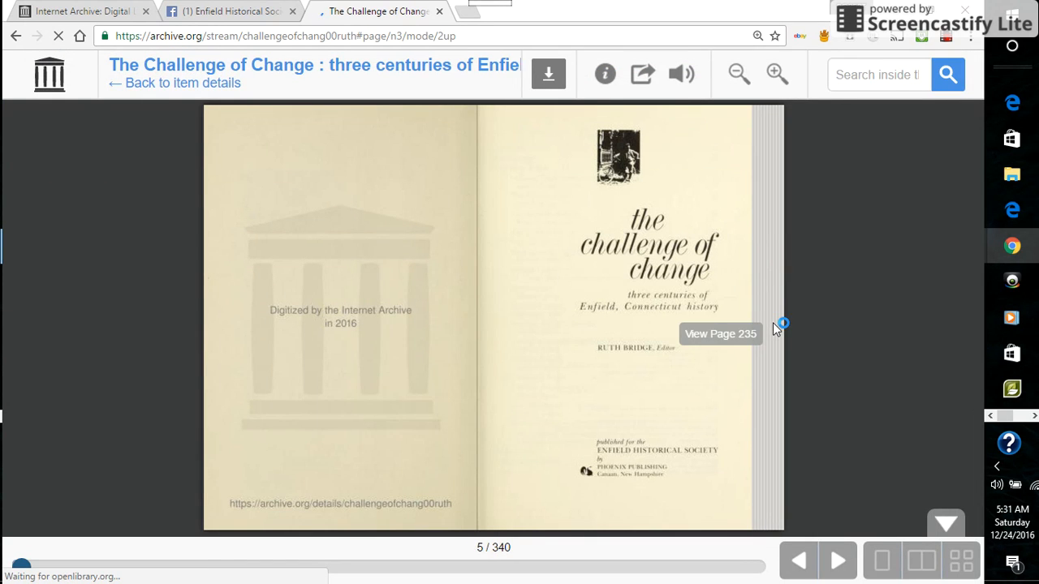
mouse_move(931, 509)
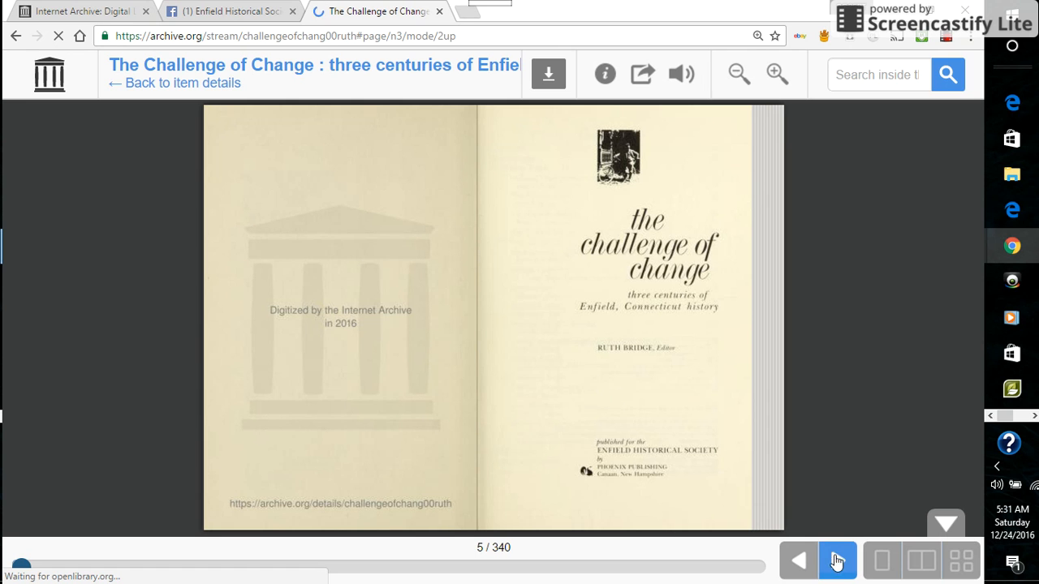
- Turn past the Contents spread to the Foreword, page 9, and zoom in
click(837, 560)
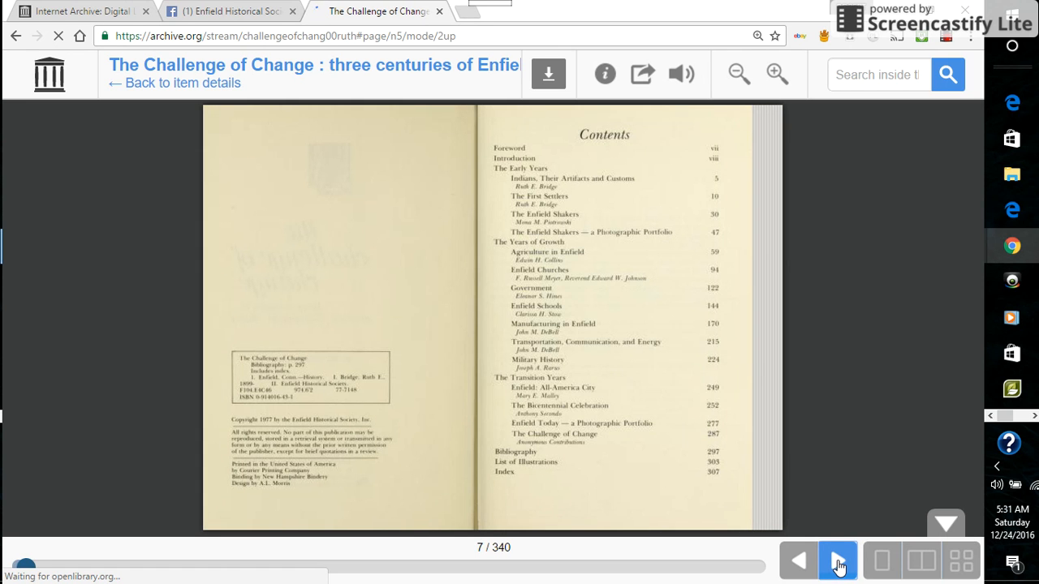
click(837, 560)
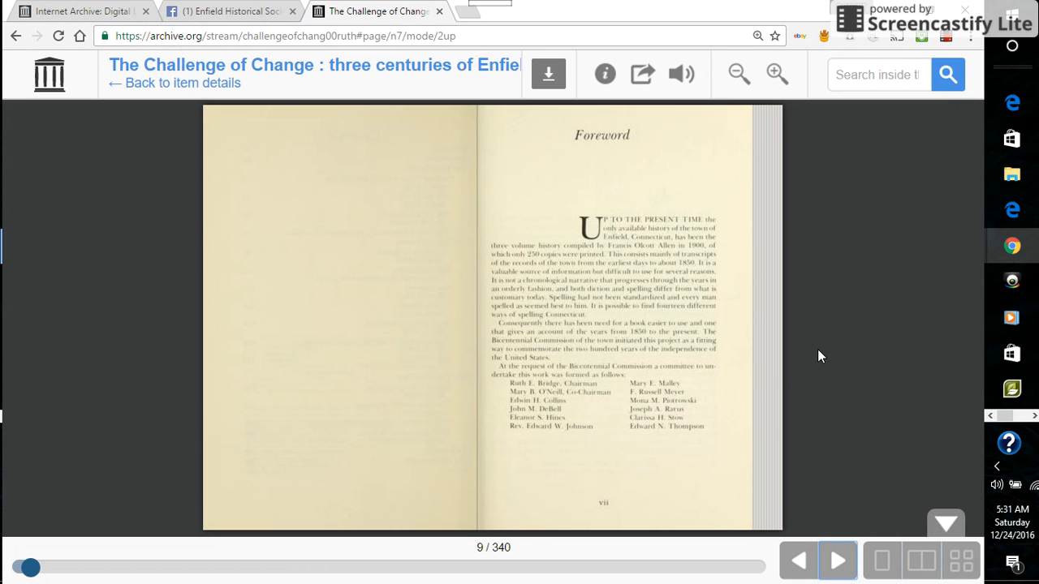
mouse_move(860, 340)
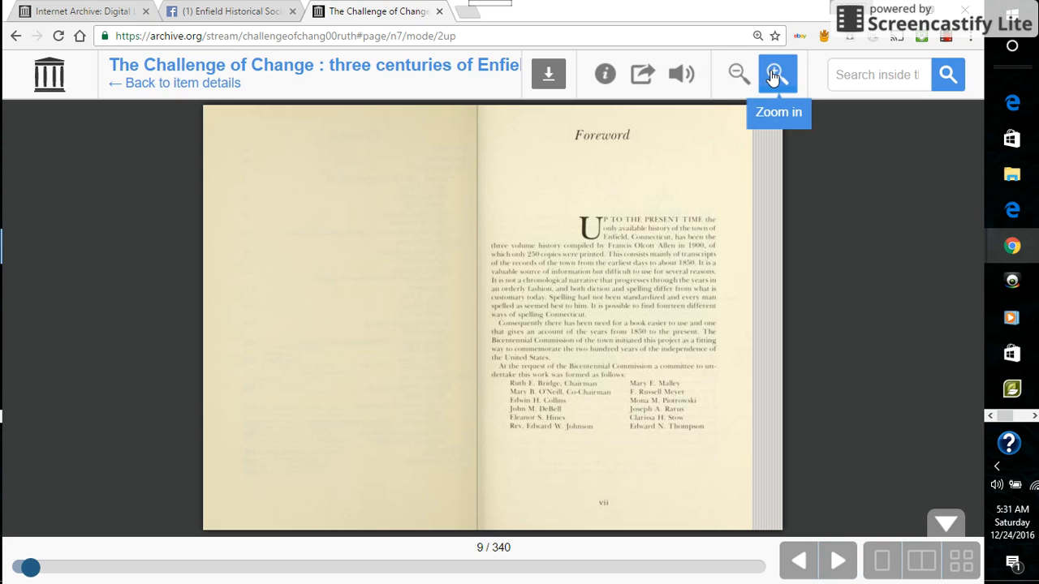
click(777, 74)
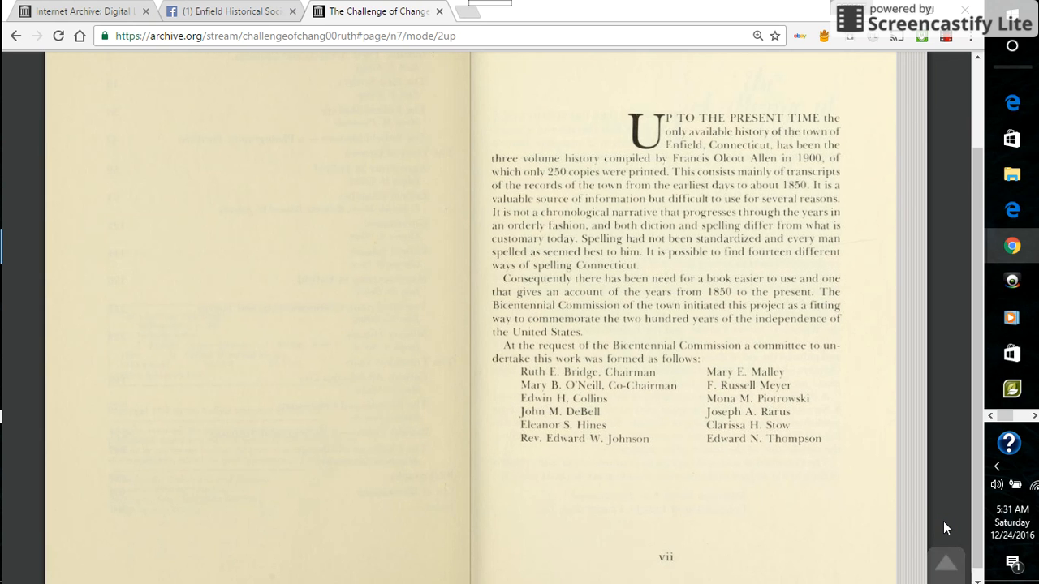
mouse_move(818, 511)
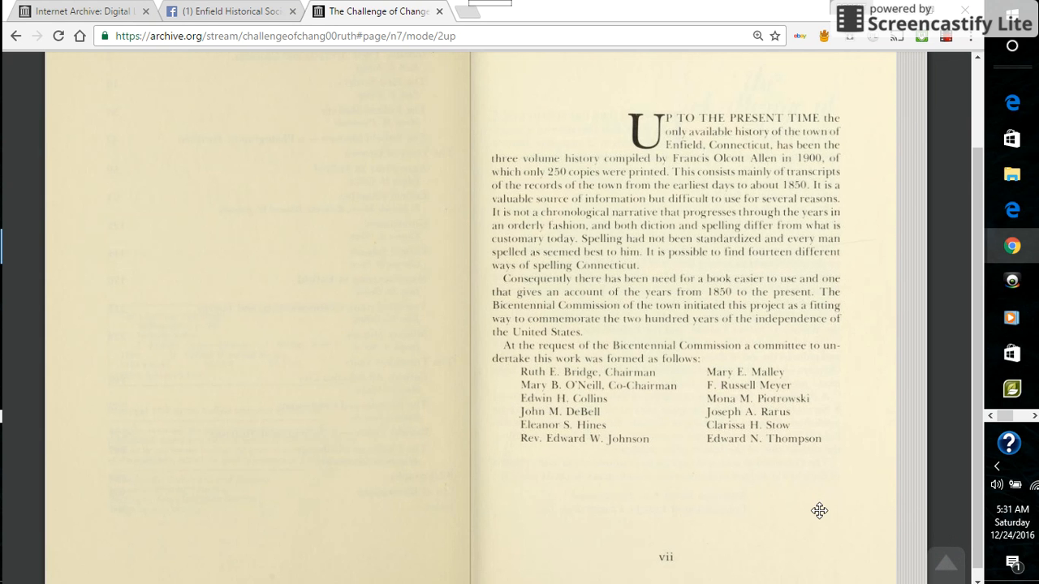
mouse_move(801, 504)
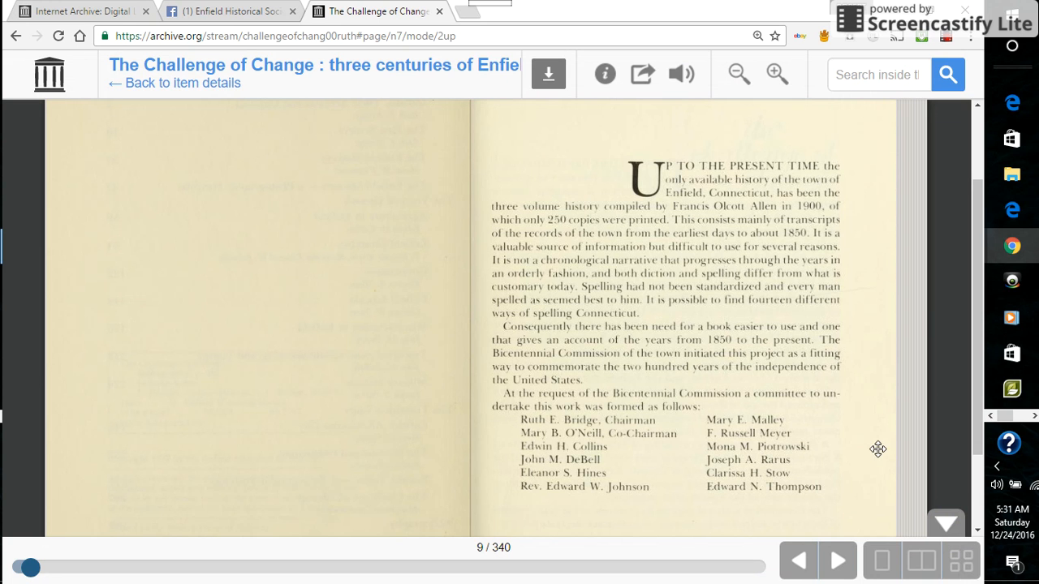
mouse_move(321, 326)
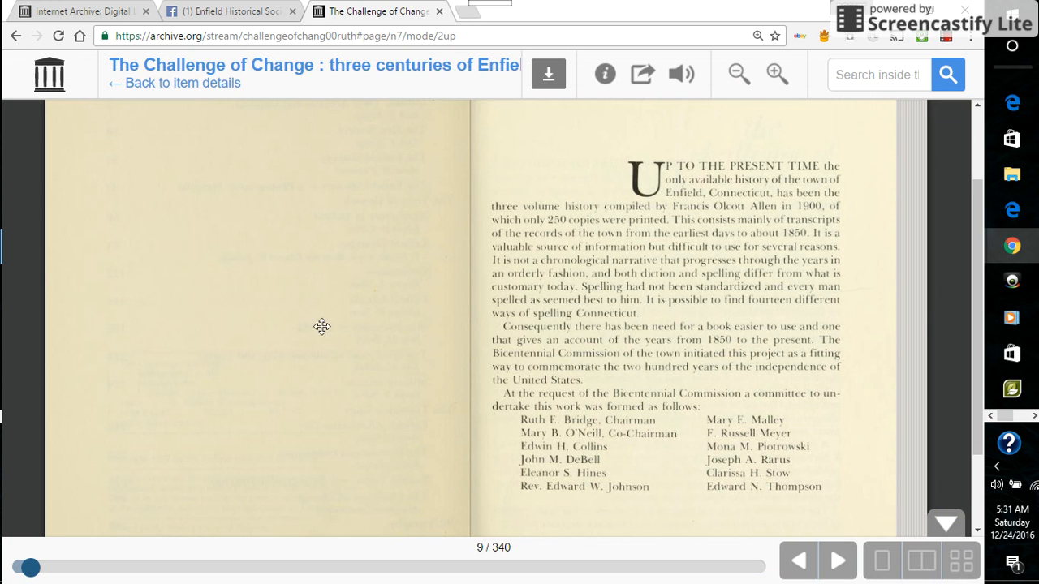
mouse_move(648, 327)
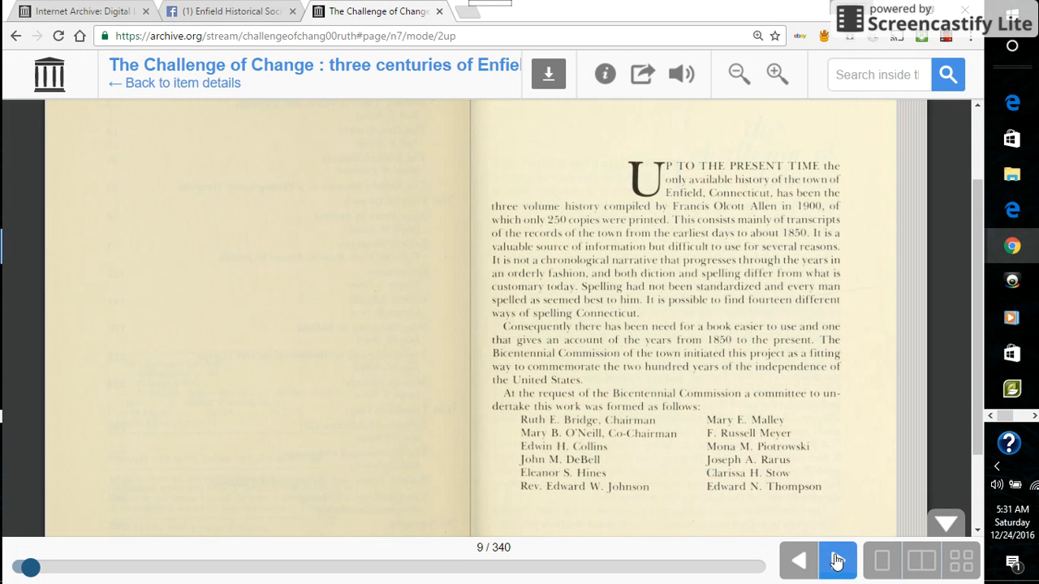
- Go forward to chapter 1, back to Contents, and scroll to the Bibliography and Index
click(836, 560)
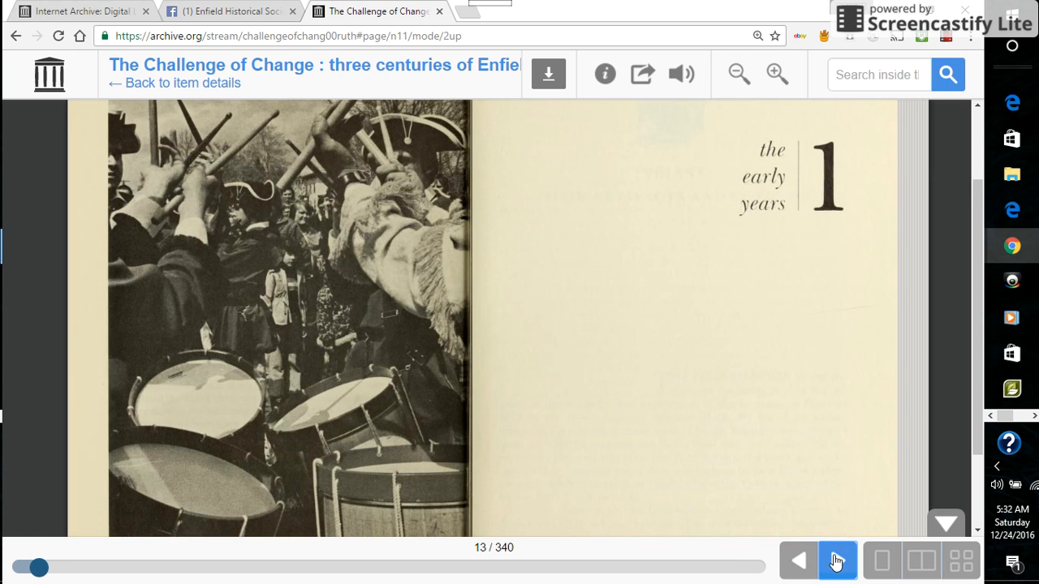
click(837, 560)
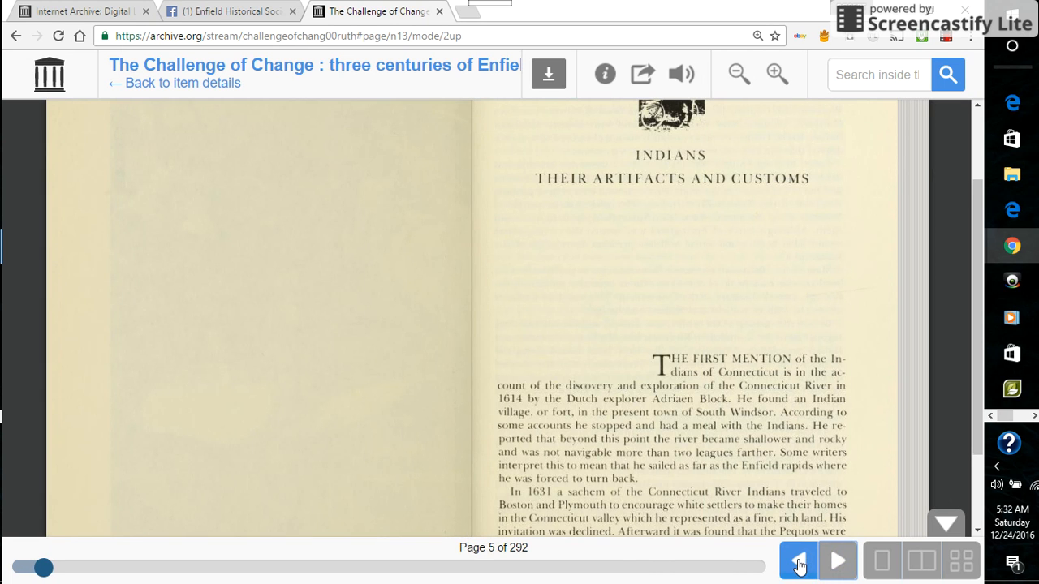
click(797, 561)
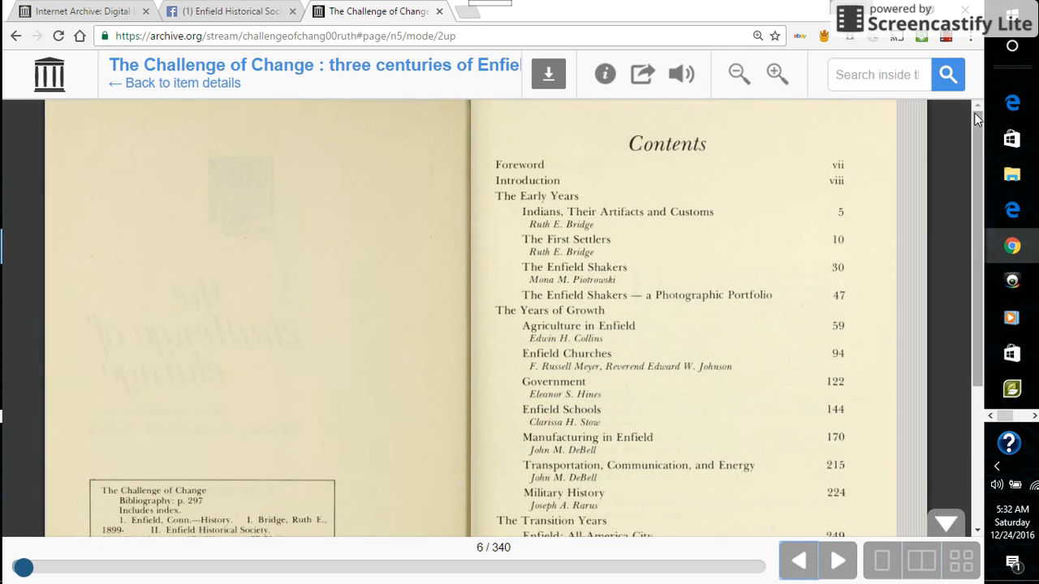
mouse_move(648, 256)
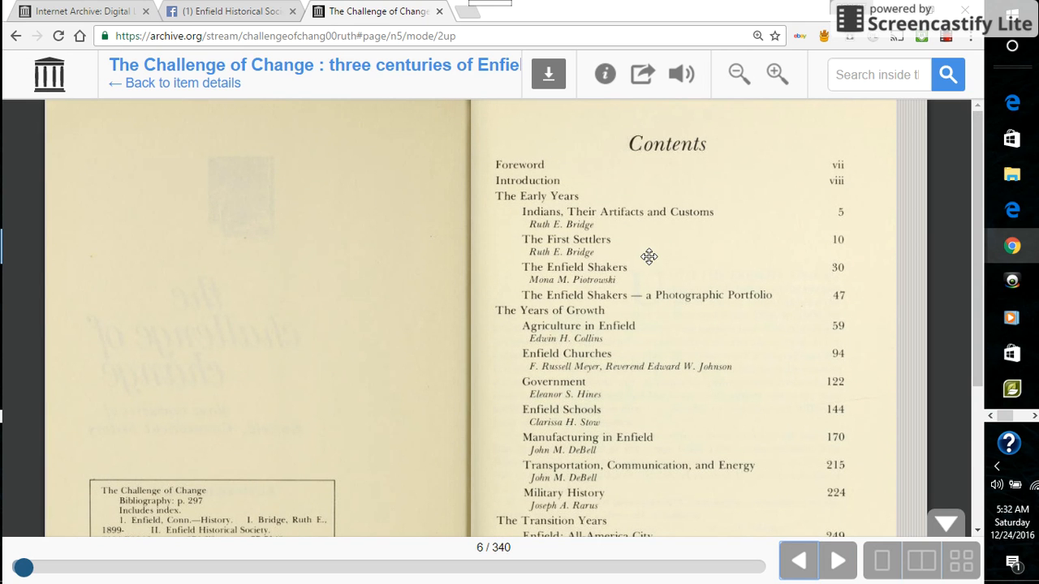
mouse_move(692, 310)
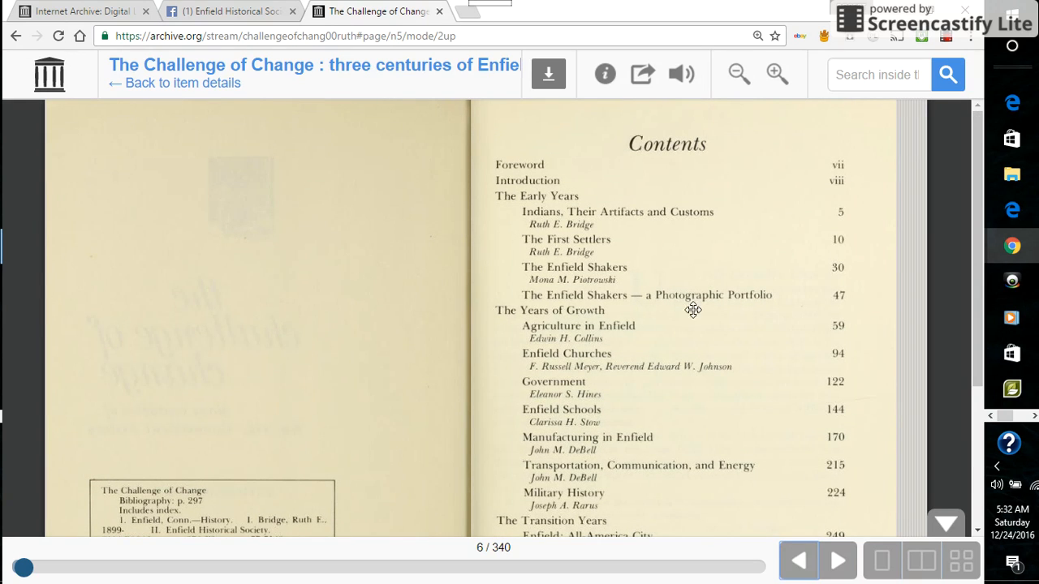
mouse_move(933, 220)
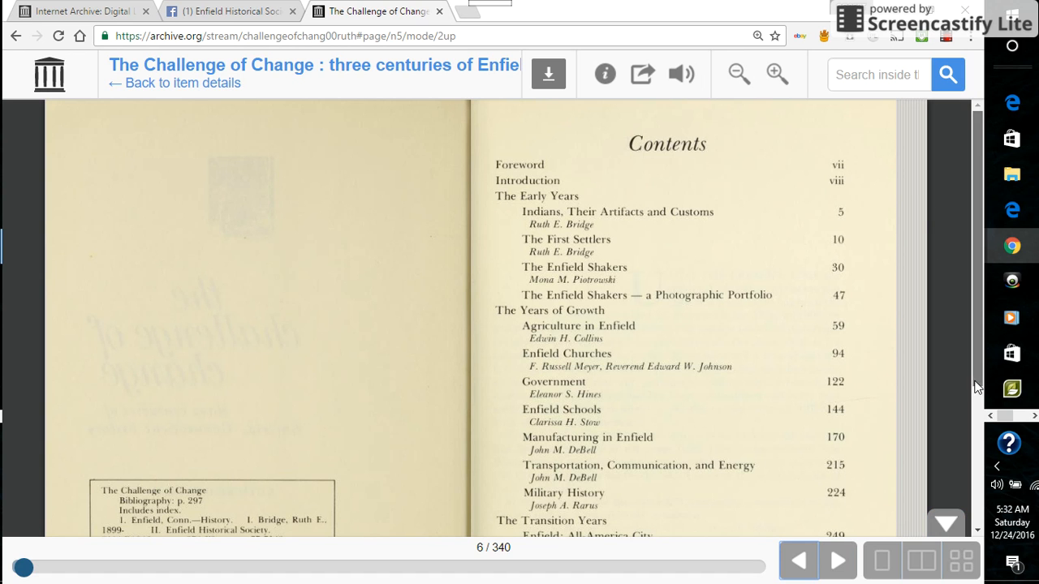
scroll(down, 3)
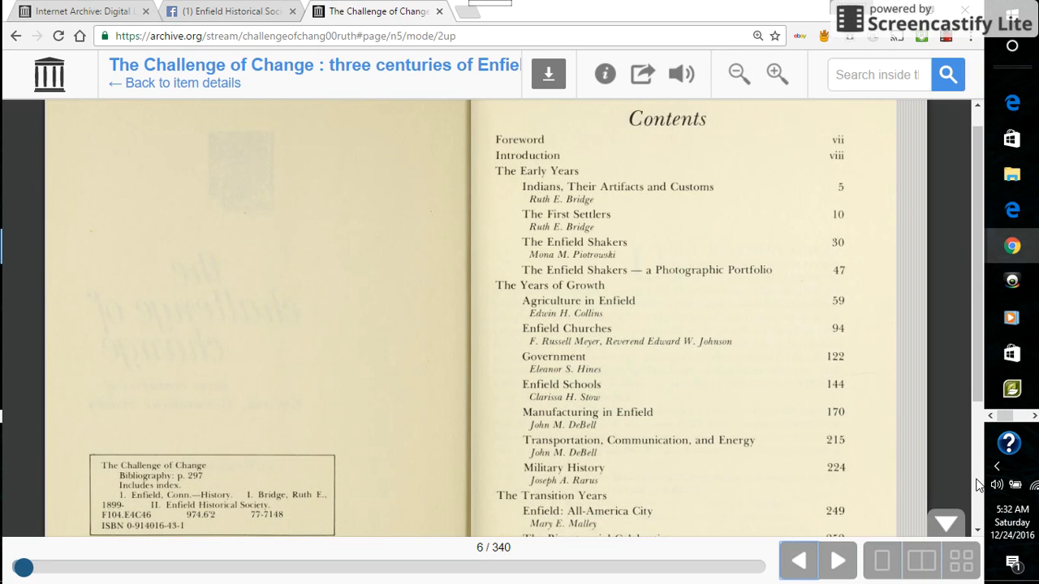
scroll(down, 3)
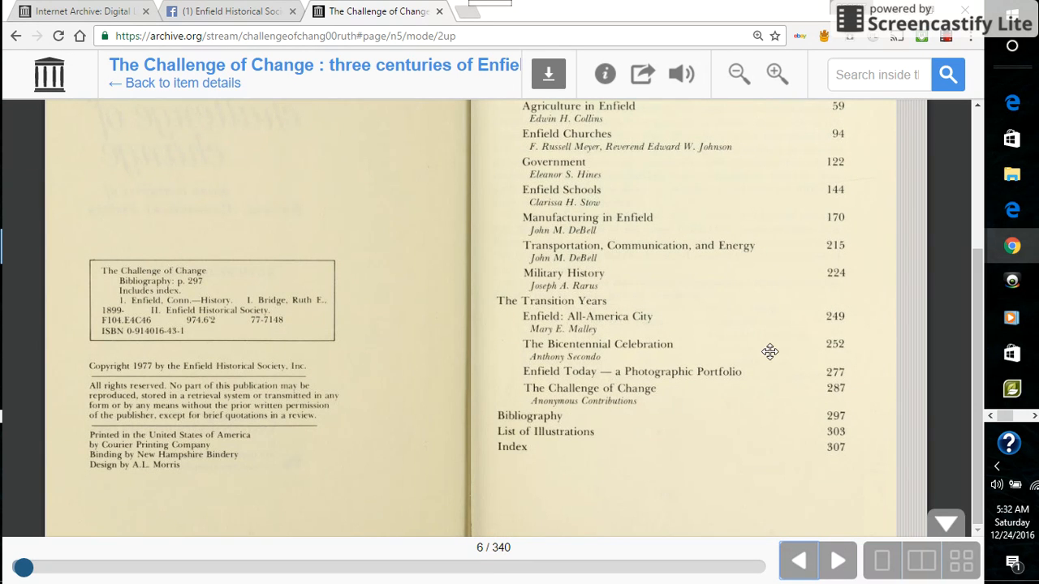
mouse_move(972, 164)
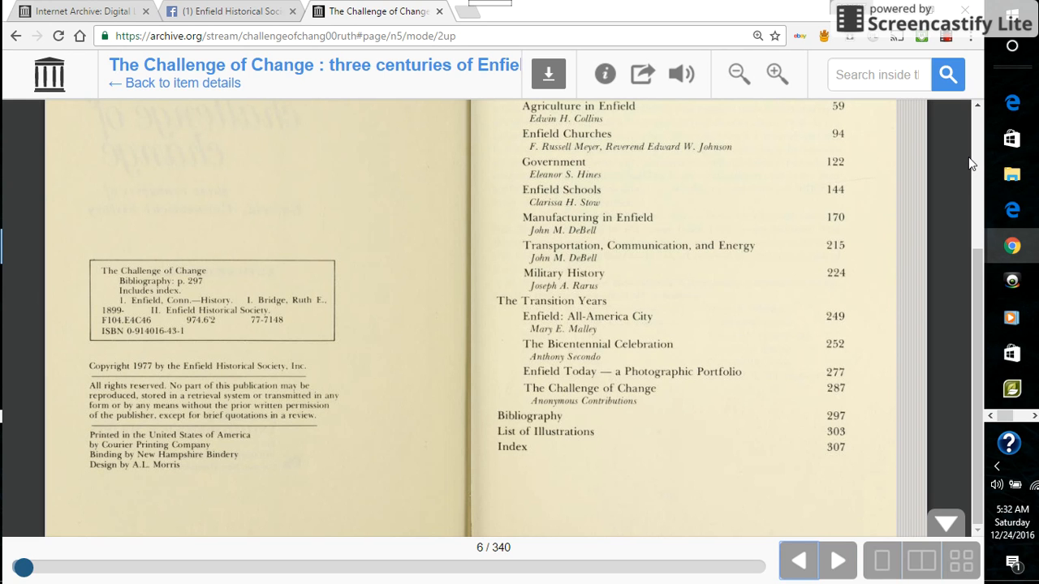
mouse_move(976, 130)
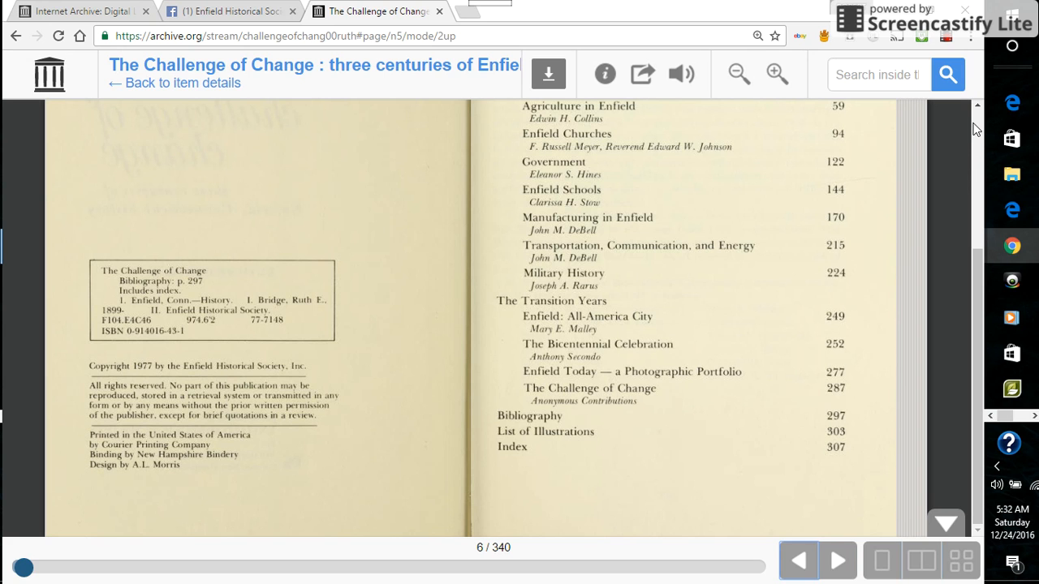